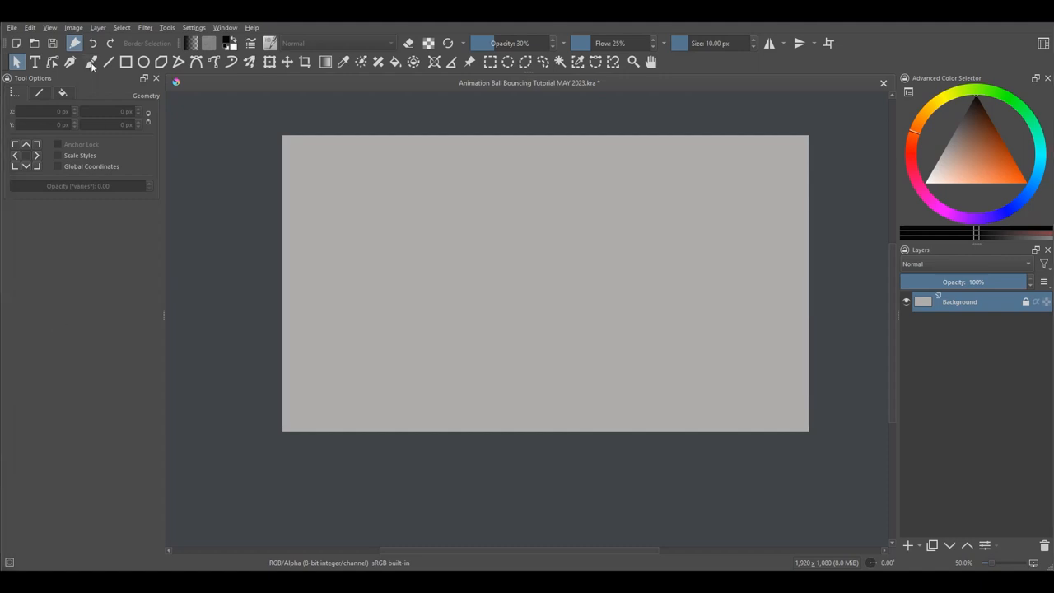
Step: Switch to the Freehand Brush using the muses 01 01 Pencil HB preset
left_click(92, 62)
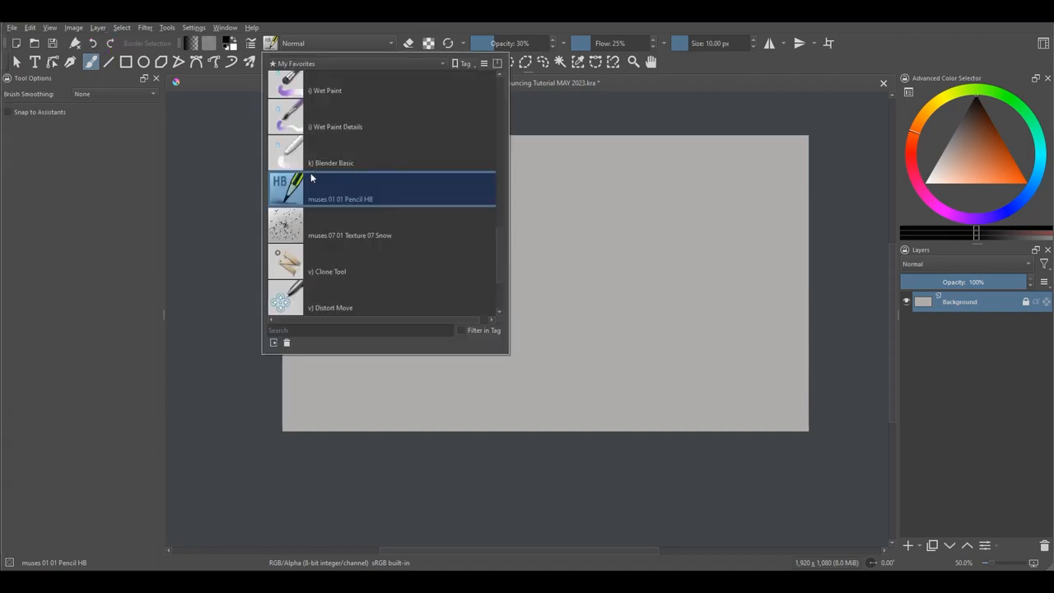
mouse_move(292, 193)
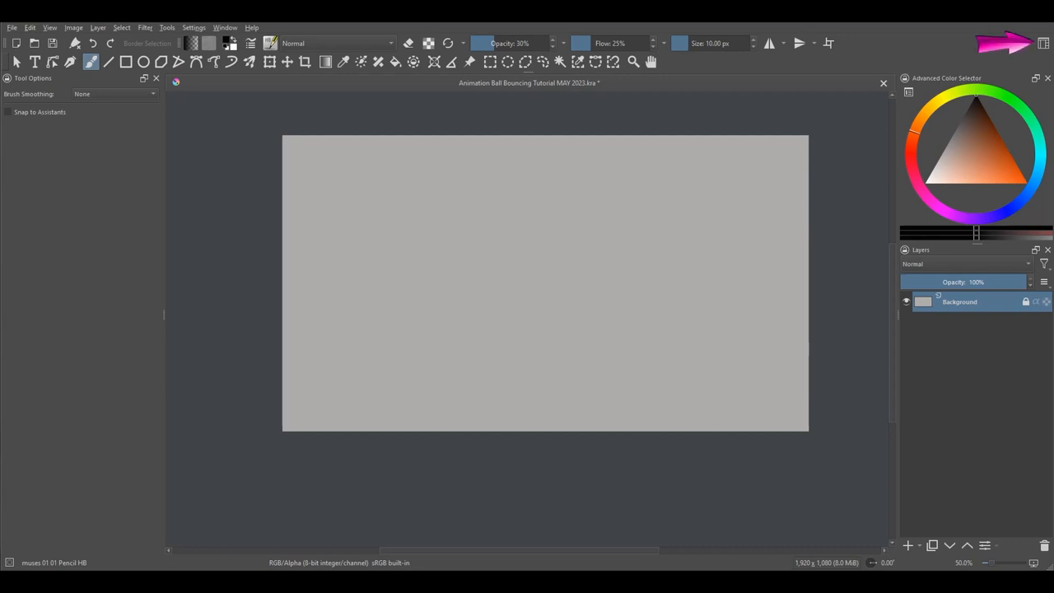
Step: Switch Krita's interface to the saved My Animation workspace with the Animation Timeline
left_click(1042, 44)
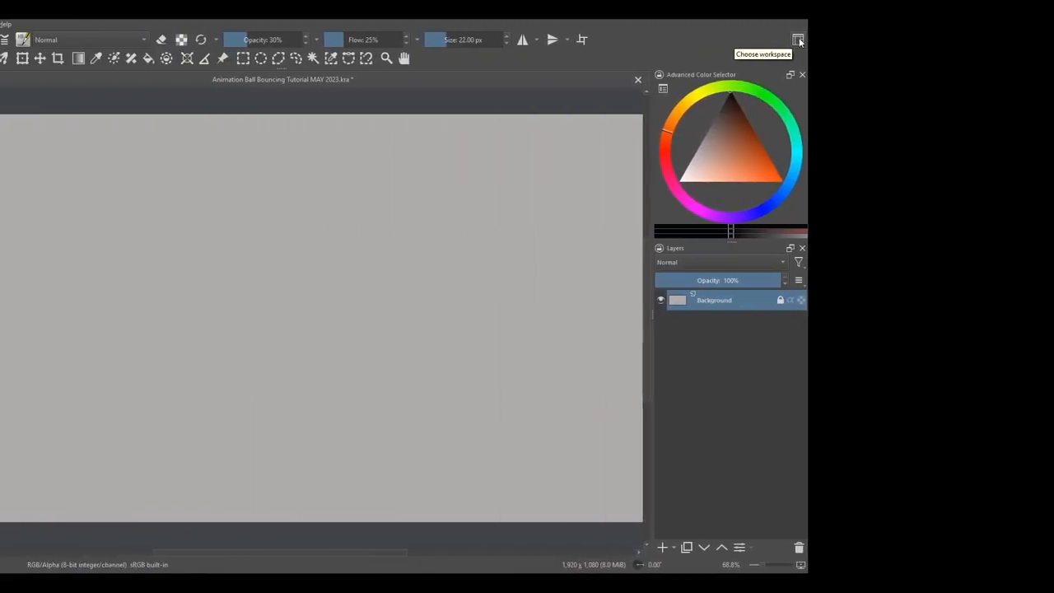
left_click(798, 40)
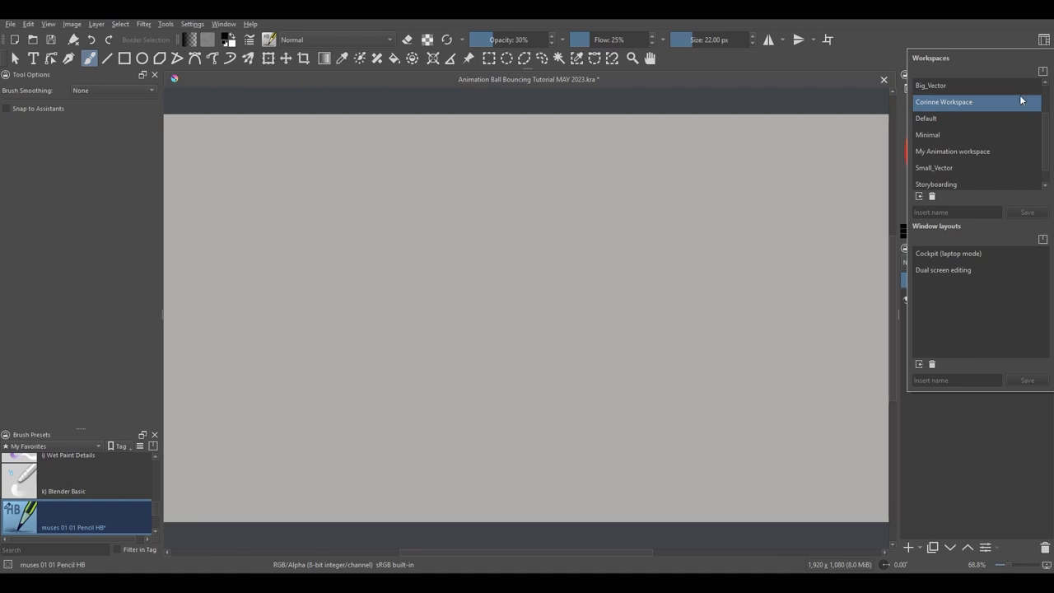
left_click(952, 151)
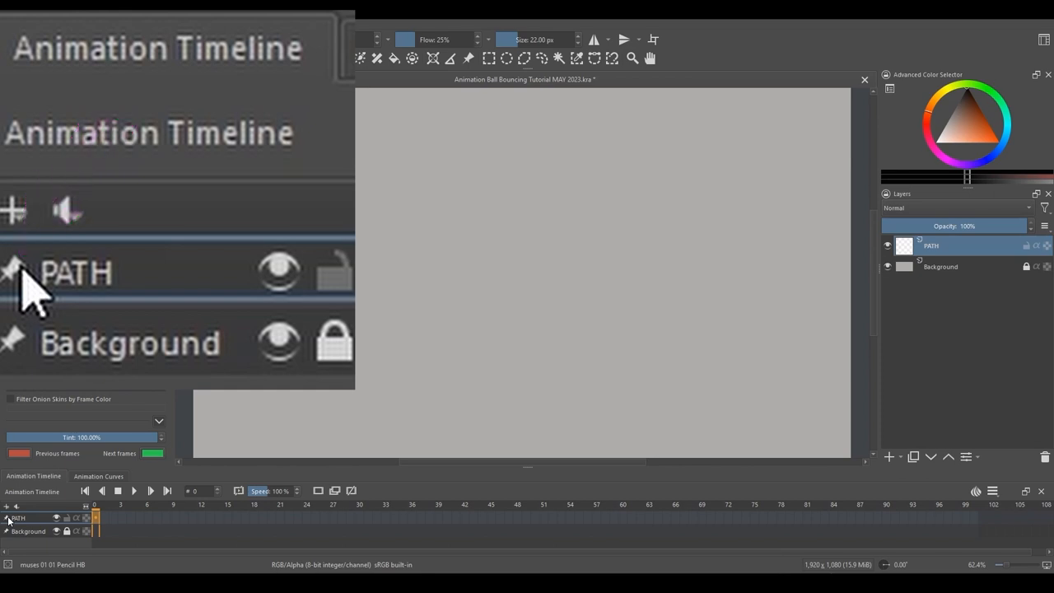
mouse_move(25, 329)
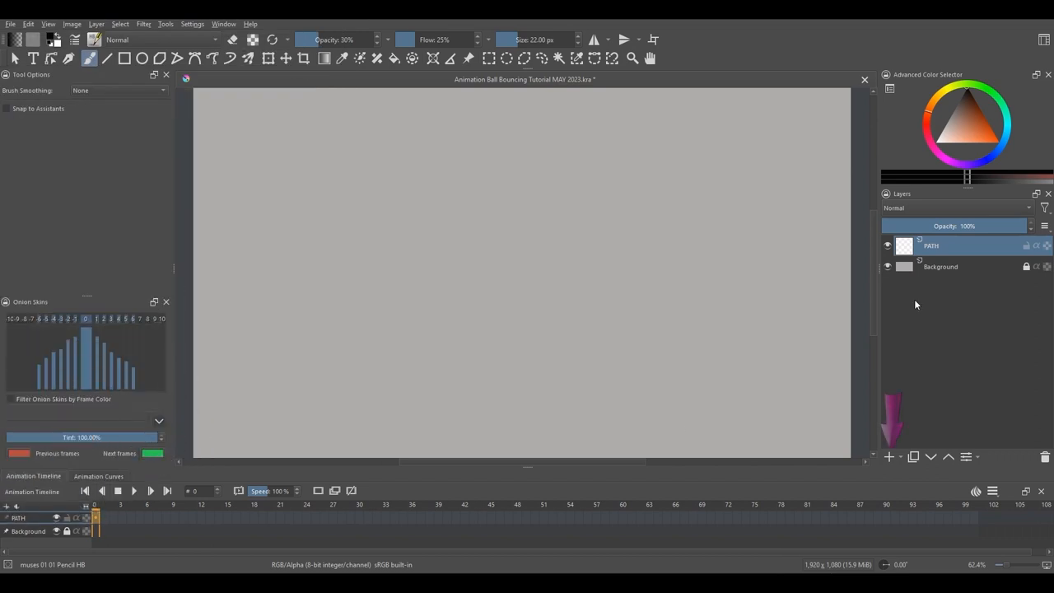
Step: Add a new paint layer and rename it ANIMATION
left_click(889, 457)
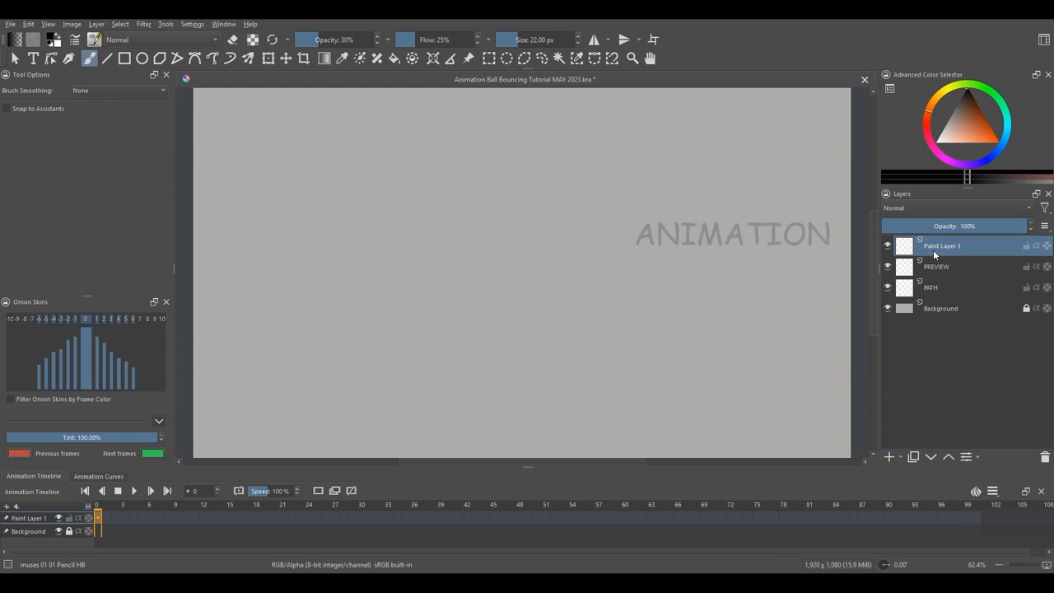
double_click(941, 246)
type("ANIMATION")
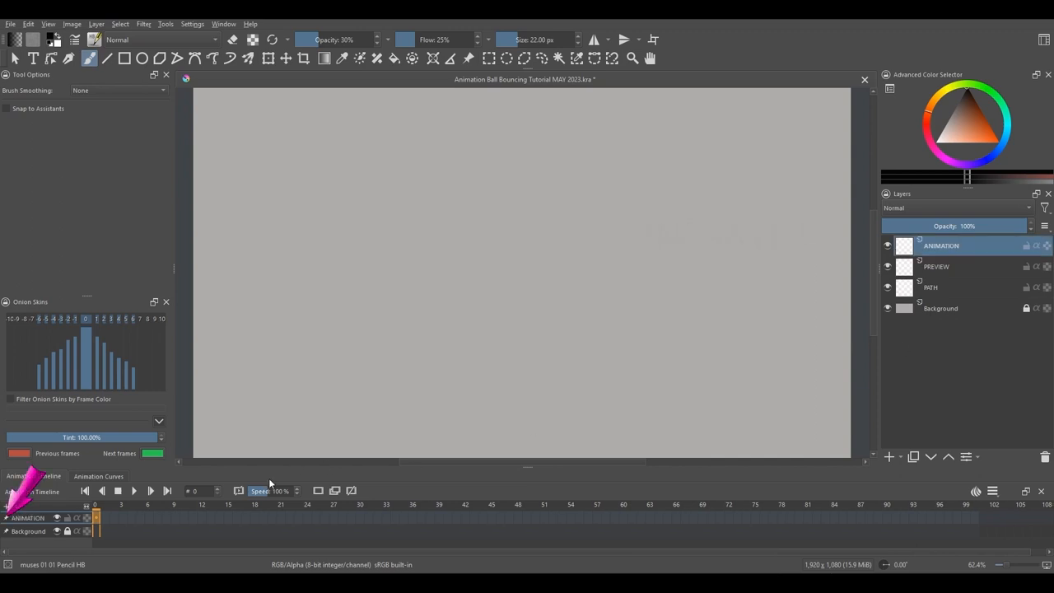
mouse_move(37, 525)
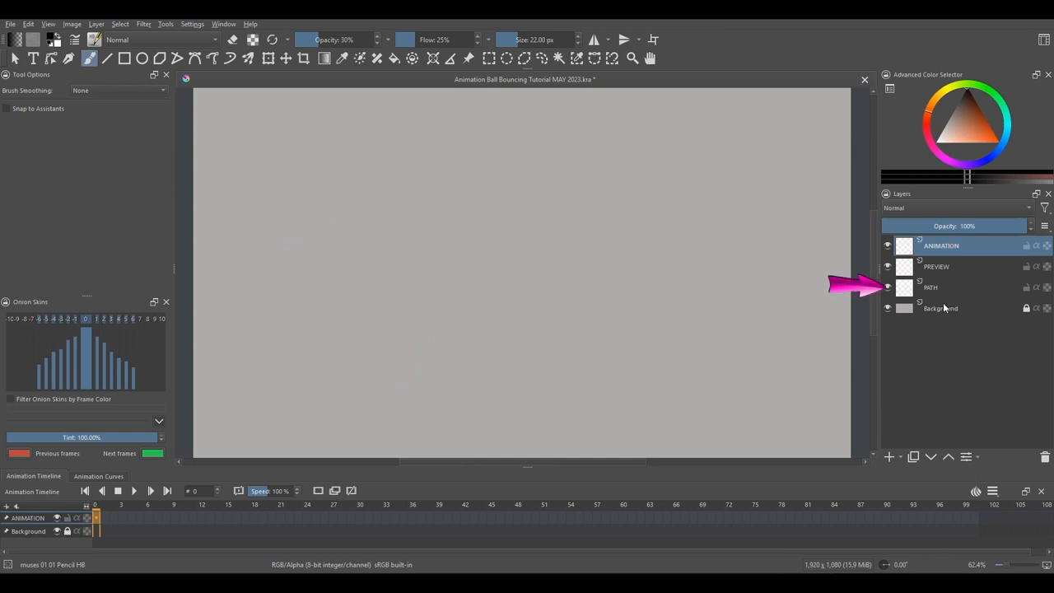
Step: Draw three bouncing arcs on the PATH layer and lower its opacity to 16%
left_click(930, 287)
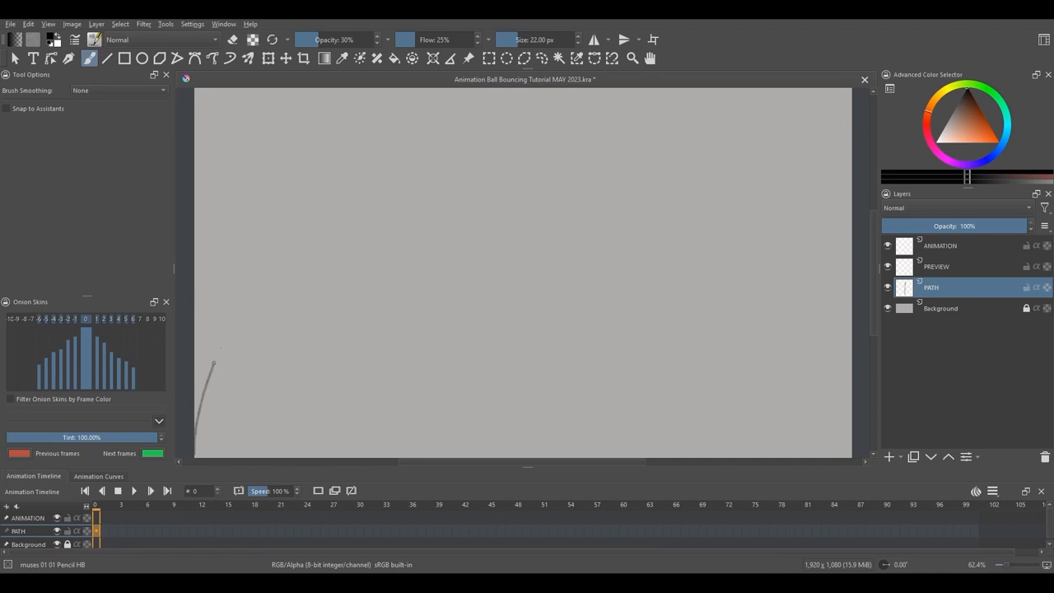
left_click_drag(213, 364, 461, 449)
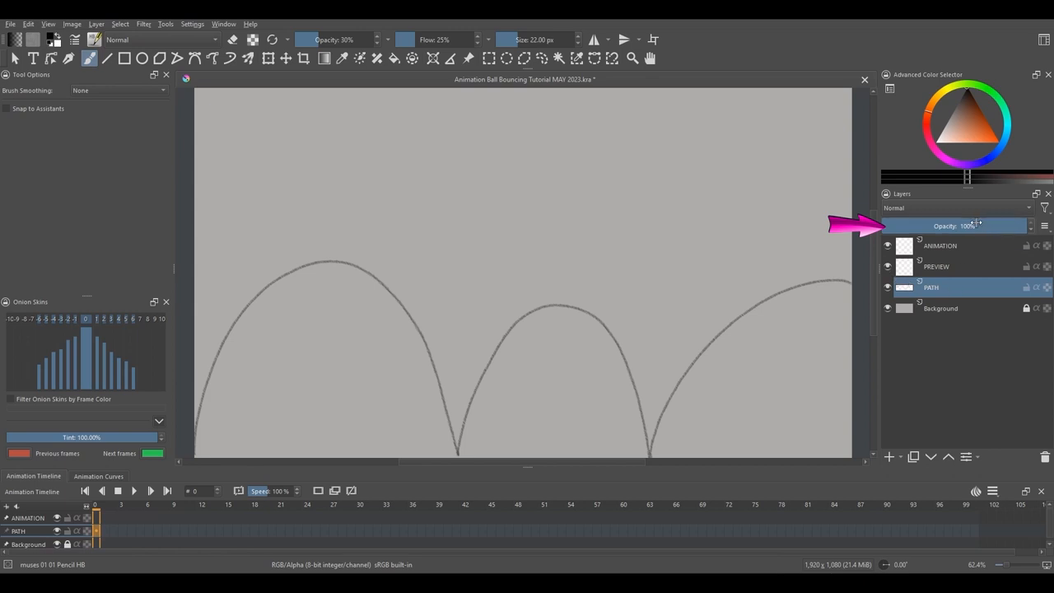
left_click_drag(1001, 225, 906, 225)
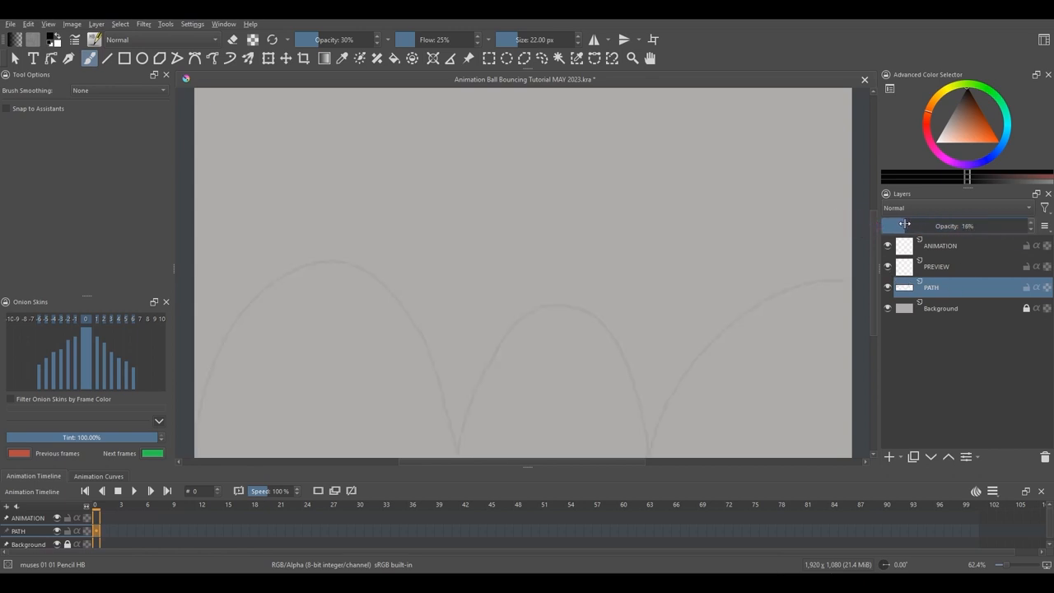
mouse_move(856, 264)
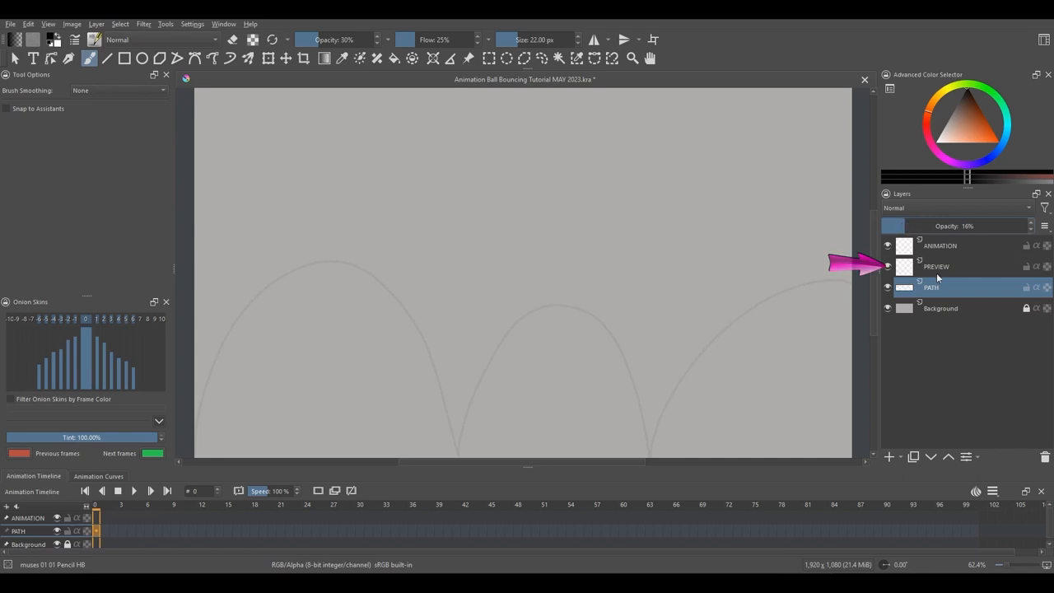
Step: On the PREVIEW layer, sketch overlapping orange balls at the first peak and later peaks
left_click(936, 266)
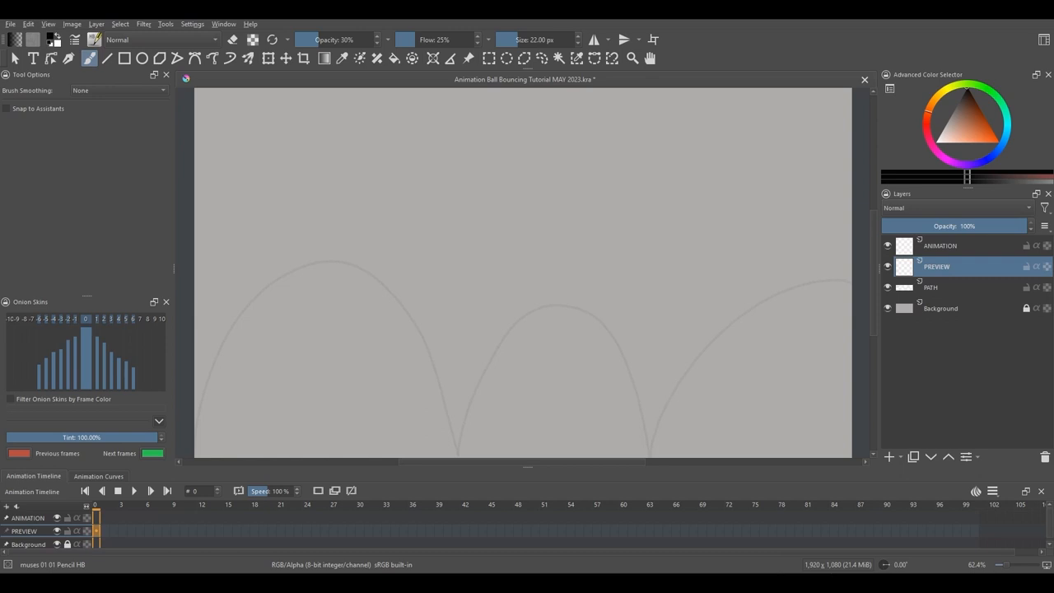
mouse_move(871, 143)
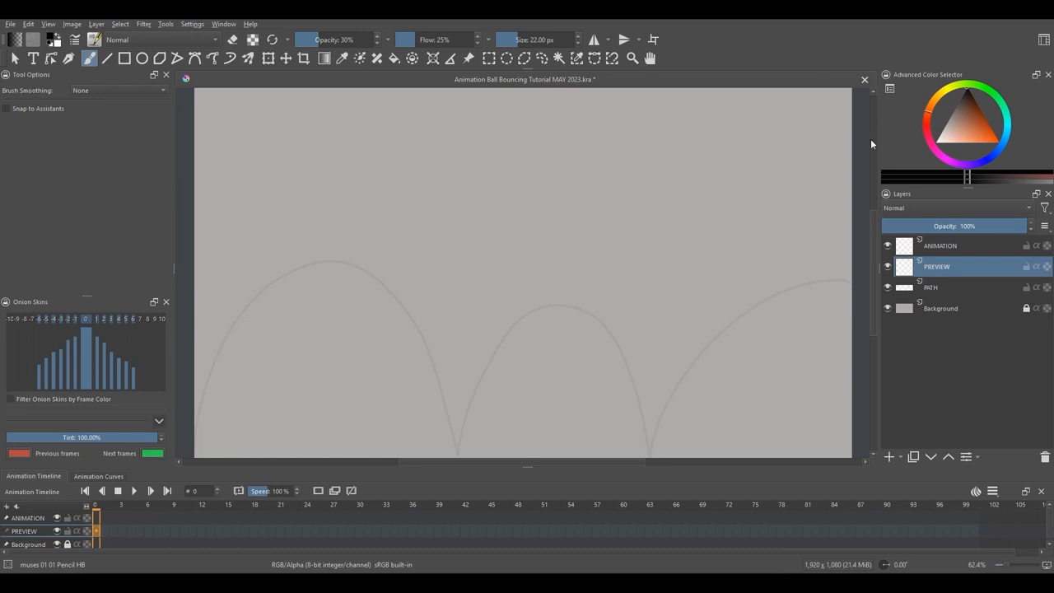
left_click(987, 138)
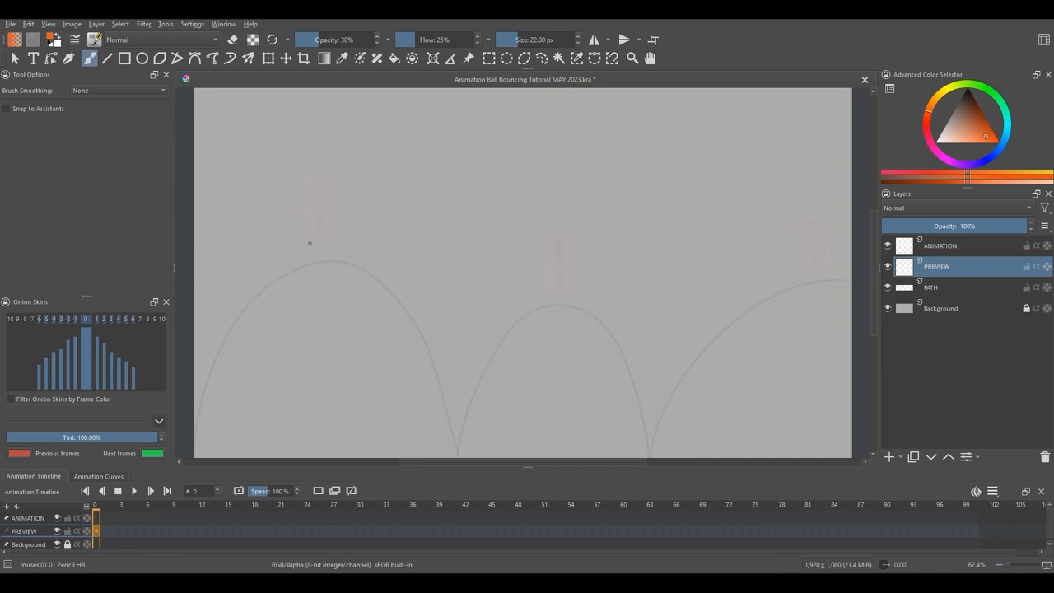
left_click_drag(310, 244, 294, 279)
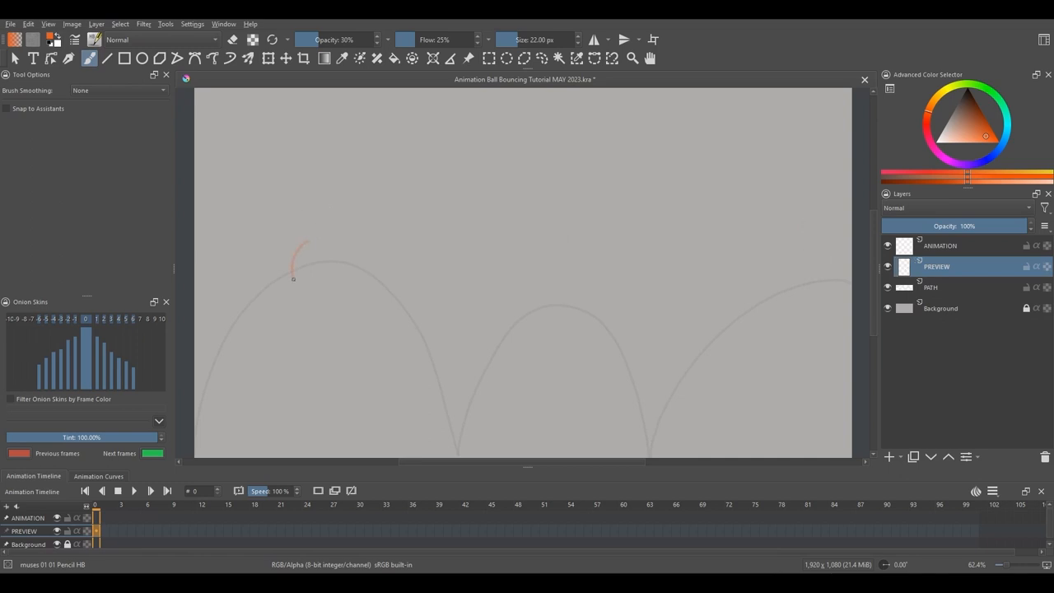
left_click_drag(313, 239, 293, 280)
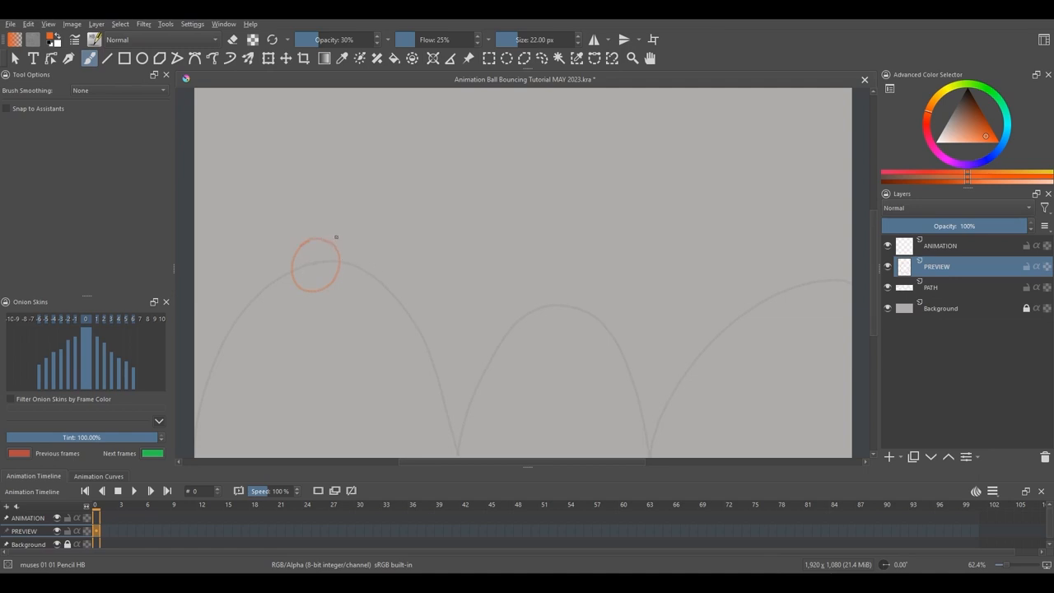
left_click_drag(336, 237, 364, 258)
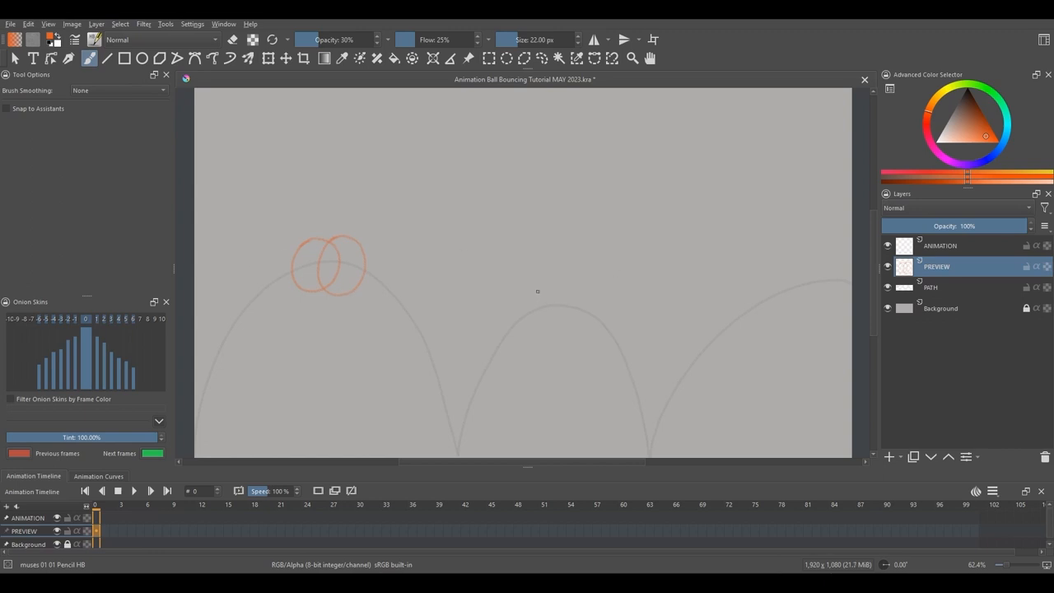
left_click_drag(535, 292, 577, 326)
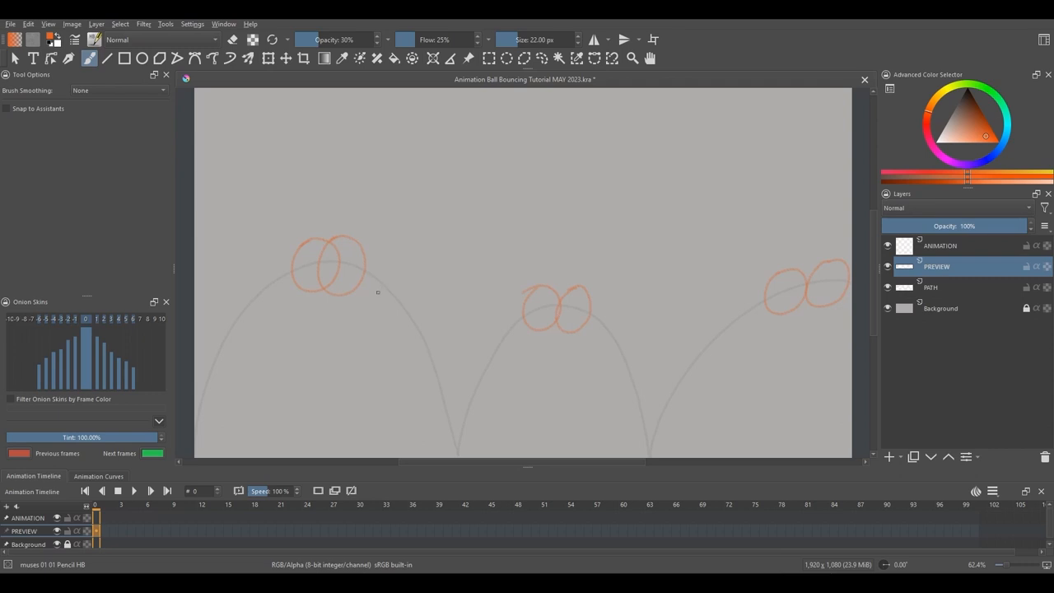
Step: Sketch the falling and squashed ball positions along each bounce
left_click_drag(381, 262, 369, 296)
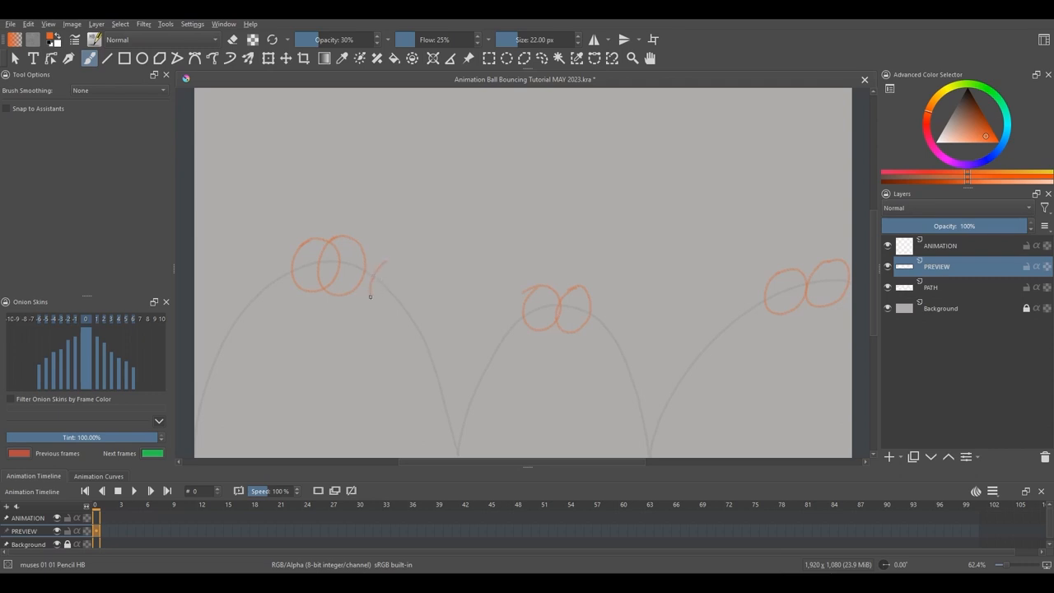
left_click_drag(387, 268, 395, 317)
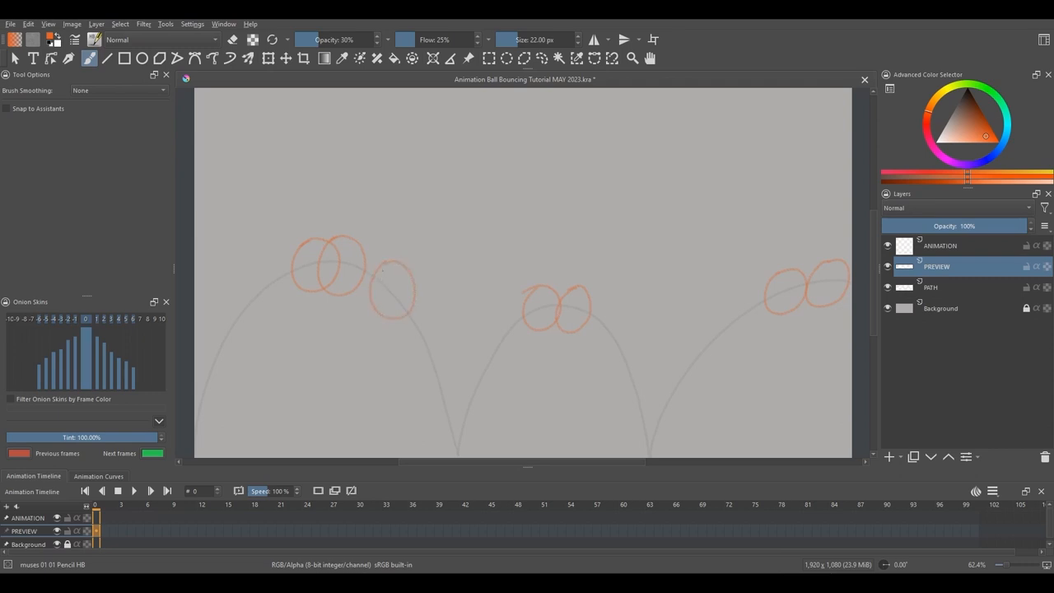
left_click_drag(609, 317, 605, 370)
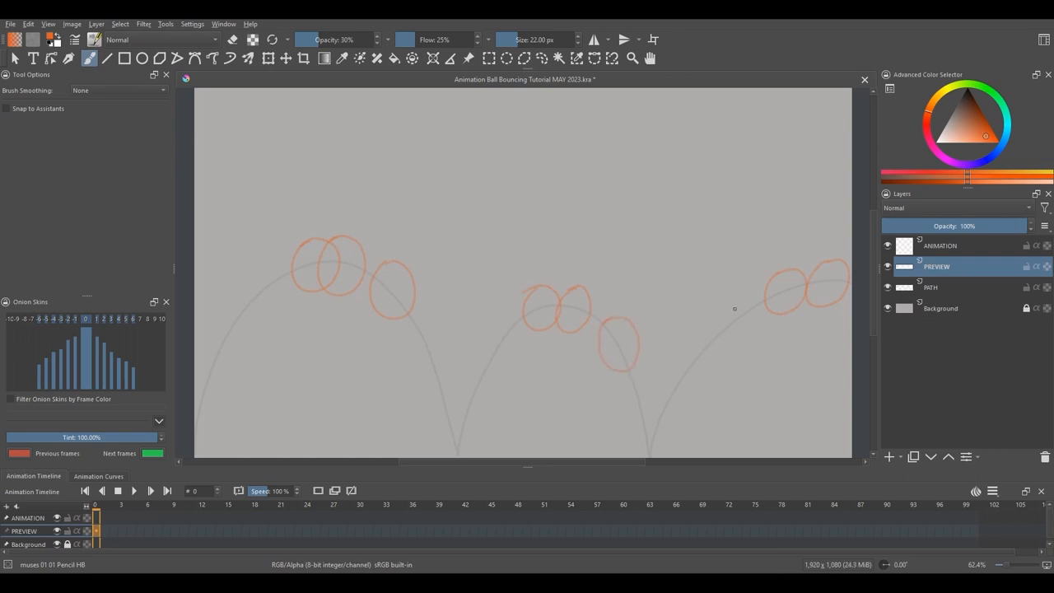
left_click_drag(734, 308, 696, 339)
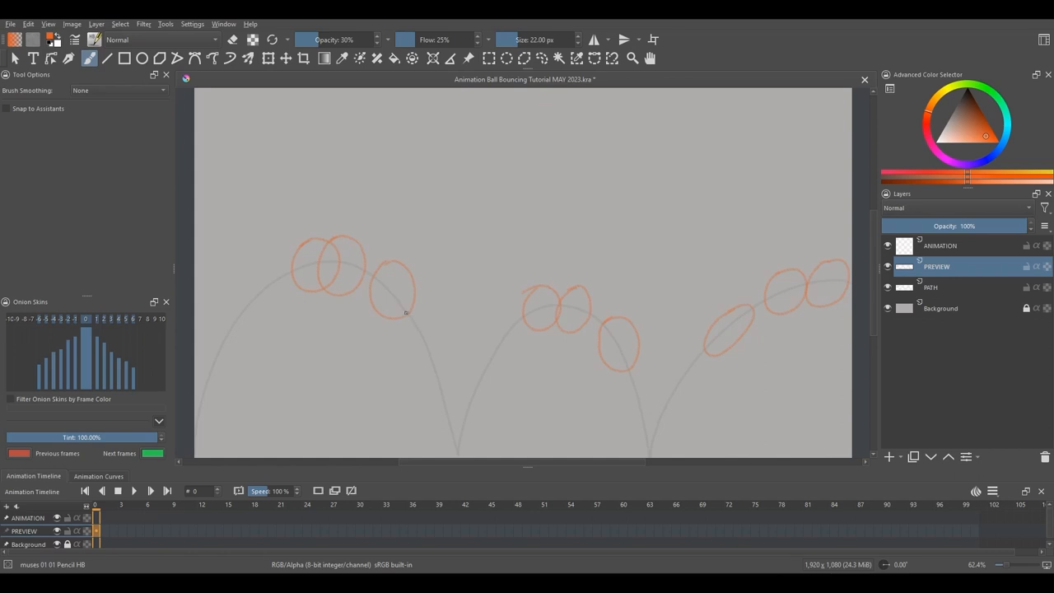
mouse_move(412, 327)
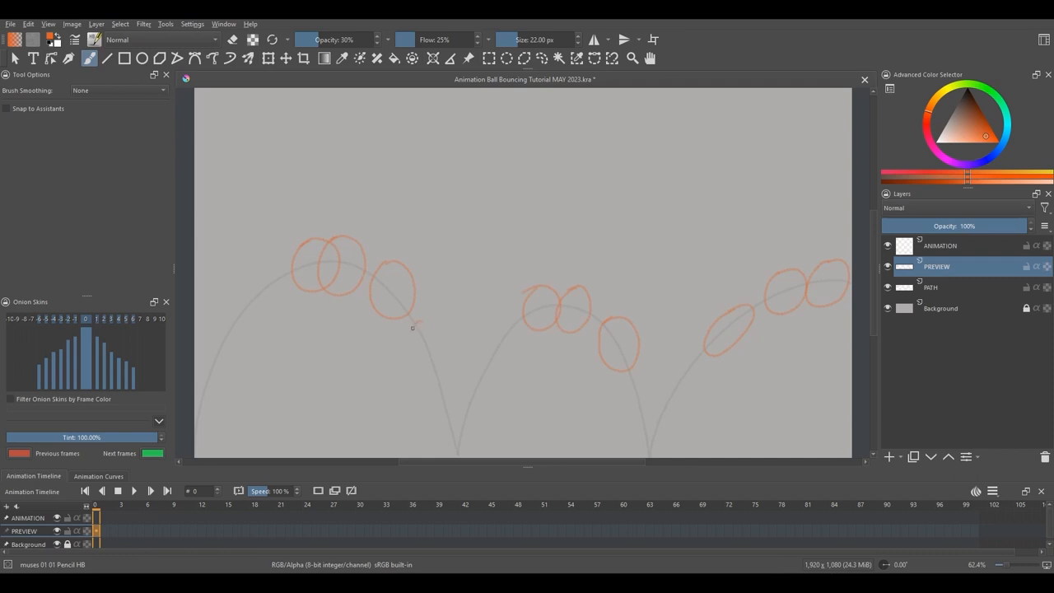
left_click_drag(416, 322, 428, 391)
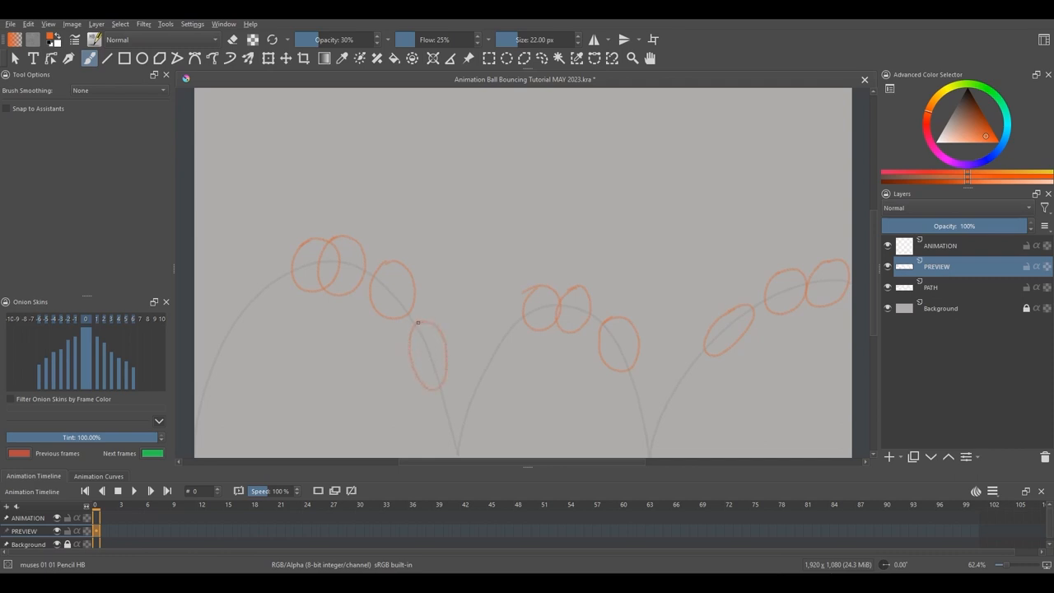
left_click_drag(418, 322, 494, 370)
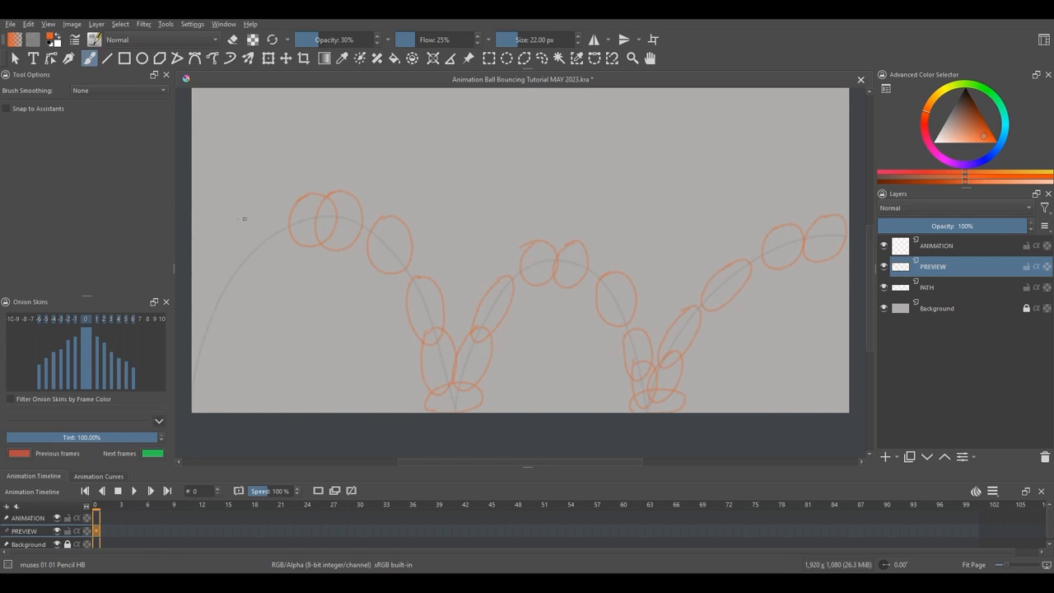
Step: Draw speed lines behind the first ball and fade the sketch layer
left_click_drag(218, 222, 268, 224)
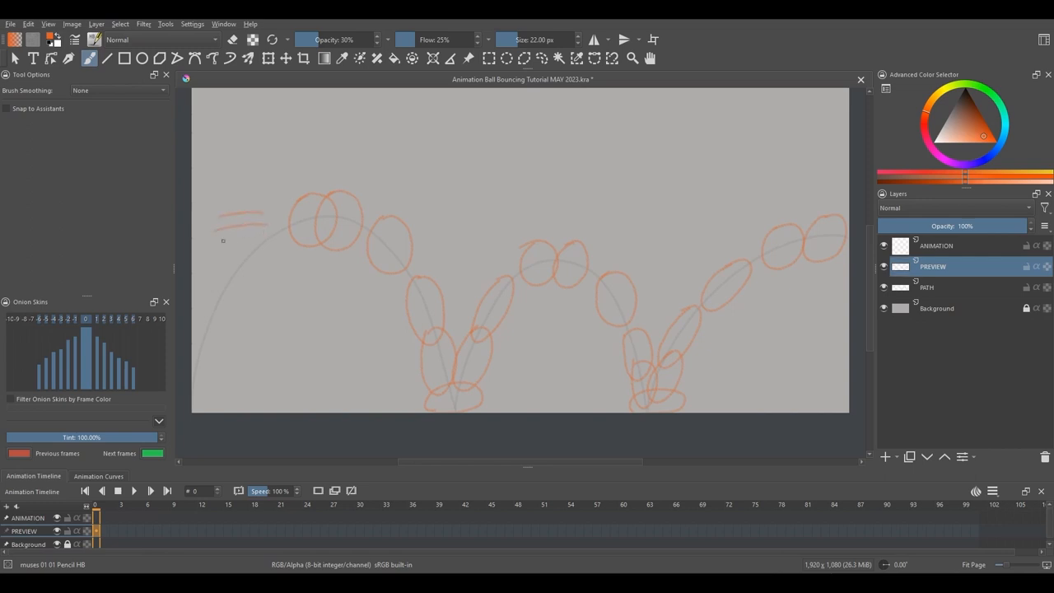
left_click_drag(215, 241, 271, 238)
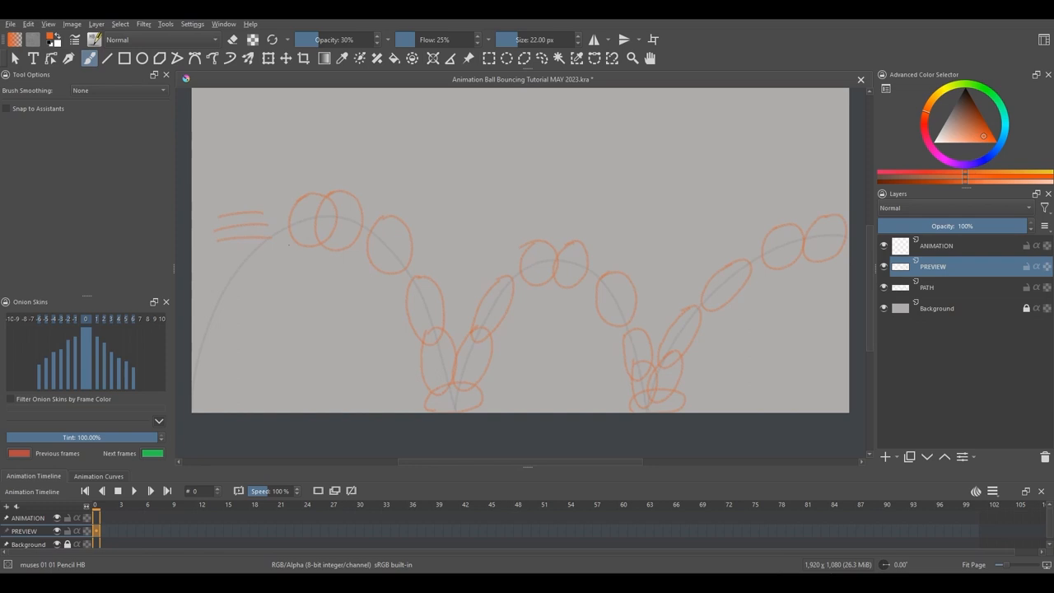
left_click_drag(987, 226, 930, 225)
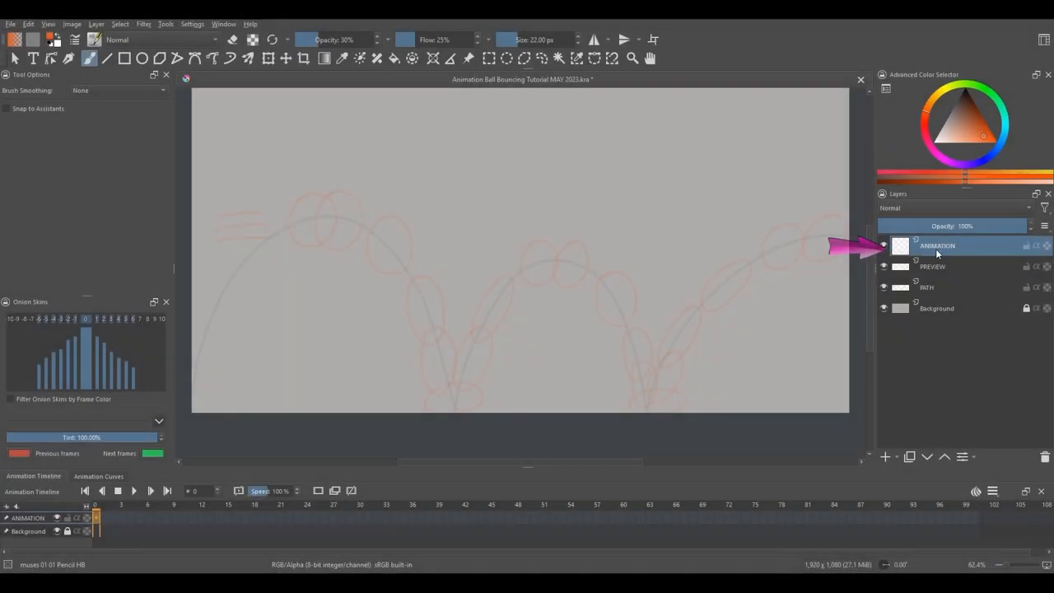
mouse_move(945, 253)
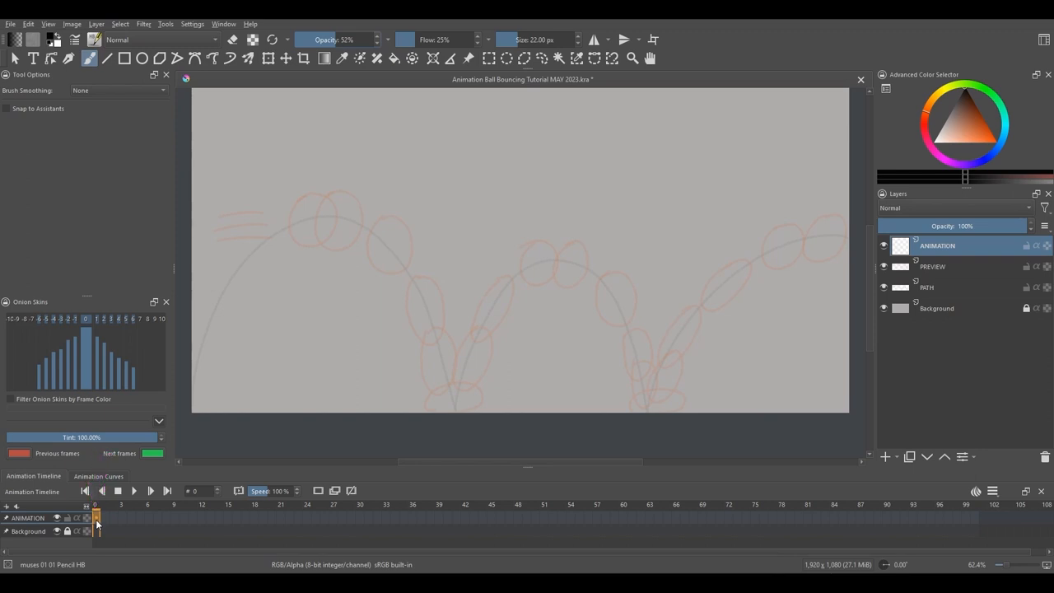
Step: Create a blank keyframe at frame 0 on the ANIMATION layer
right_click(97, 518)
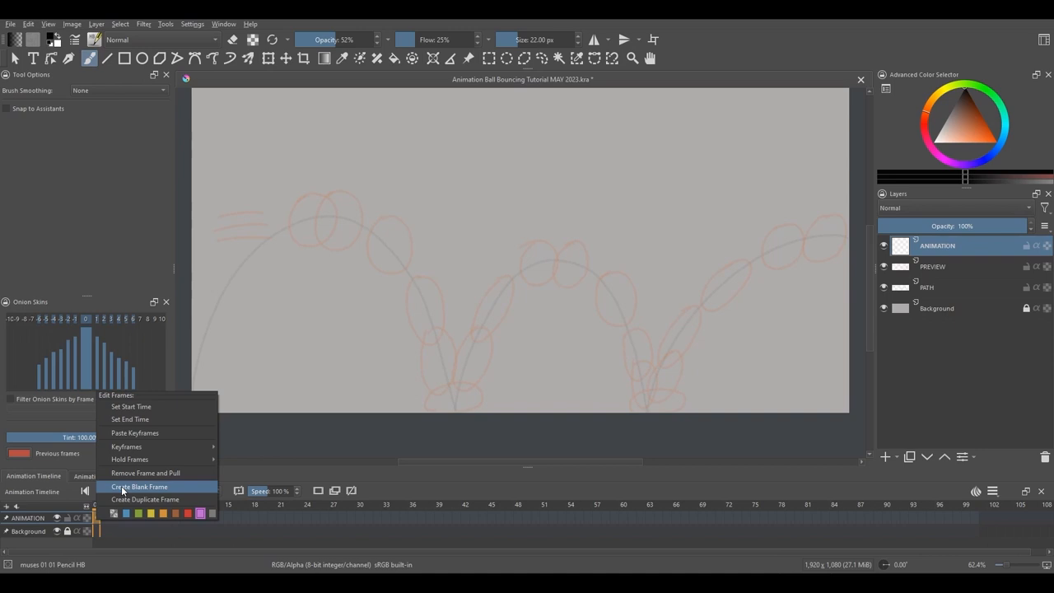
left_click(139, 486)
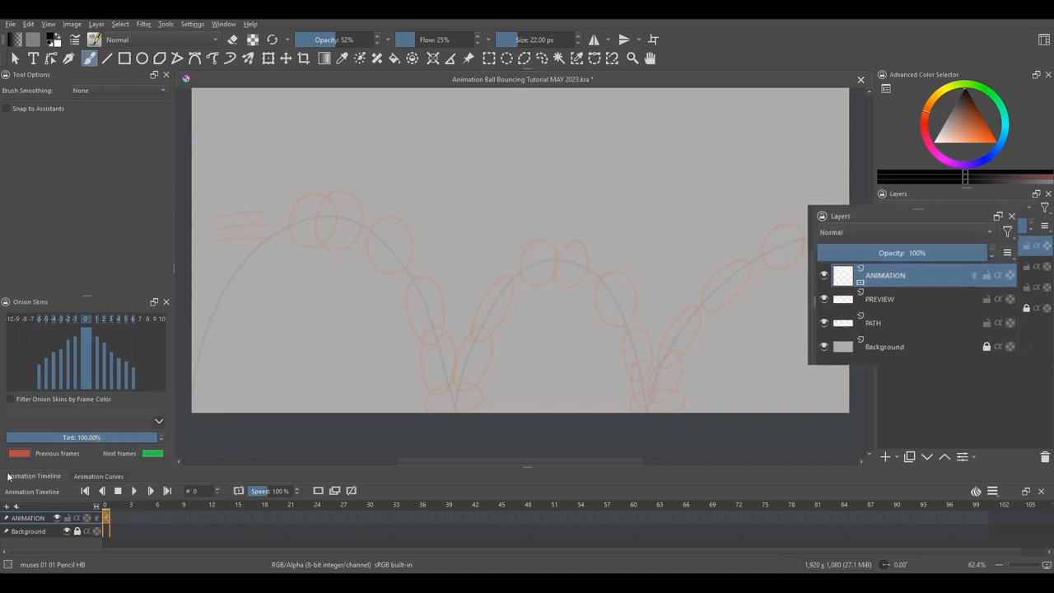
left_click_drag(918, 216, 688, 323)
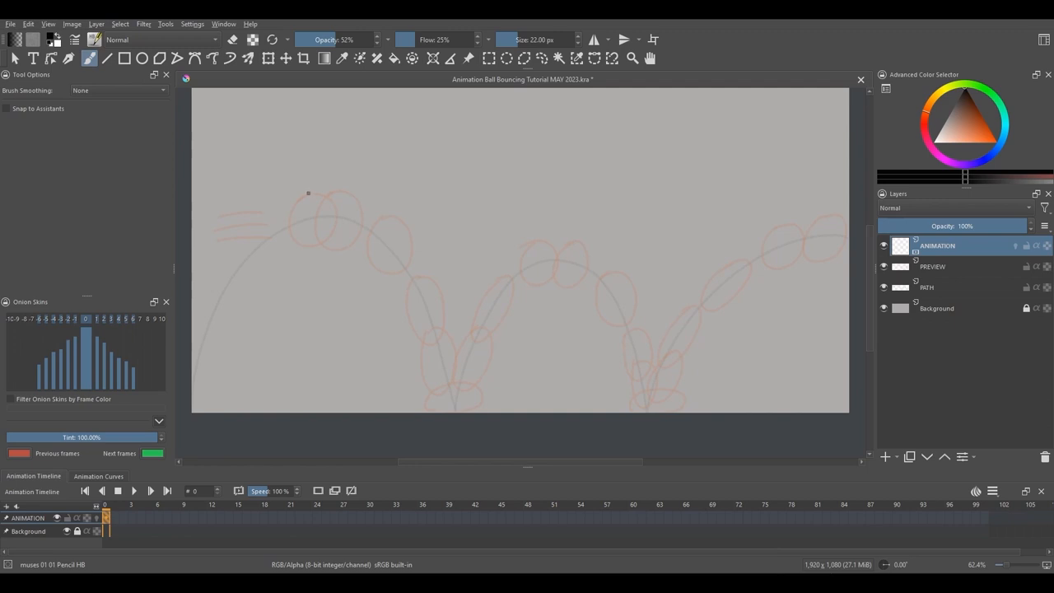
Step: Trace a dark ball circle over the first orange sketch on frame 0
left_click_drag(307, 193, 311, 243)
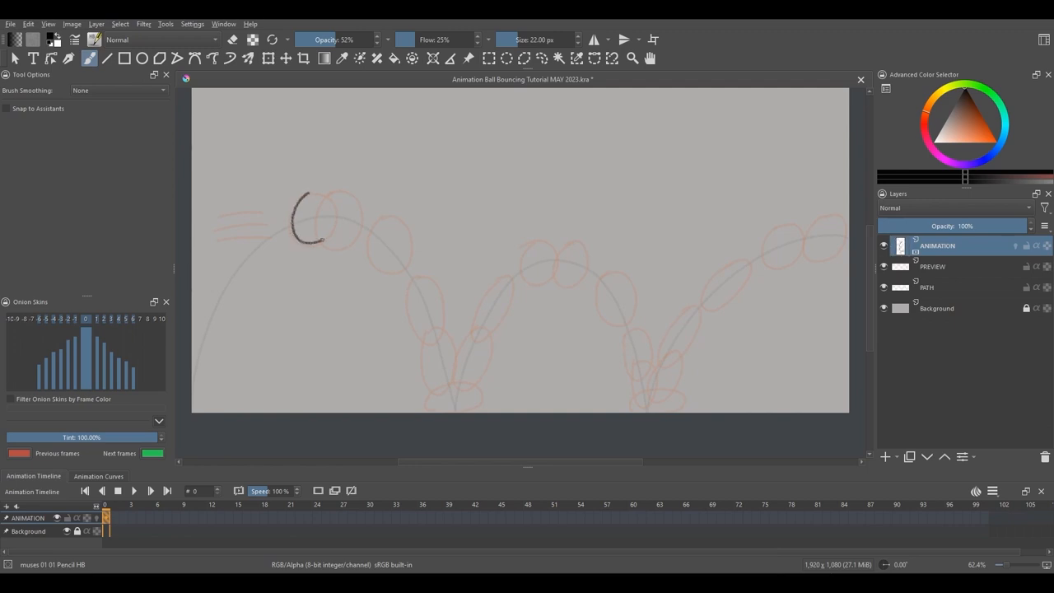
left_click_drag(308, 238, 317, 194)
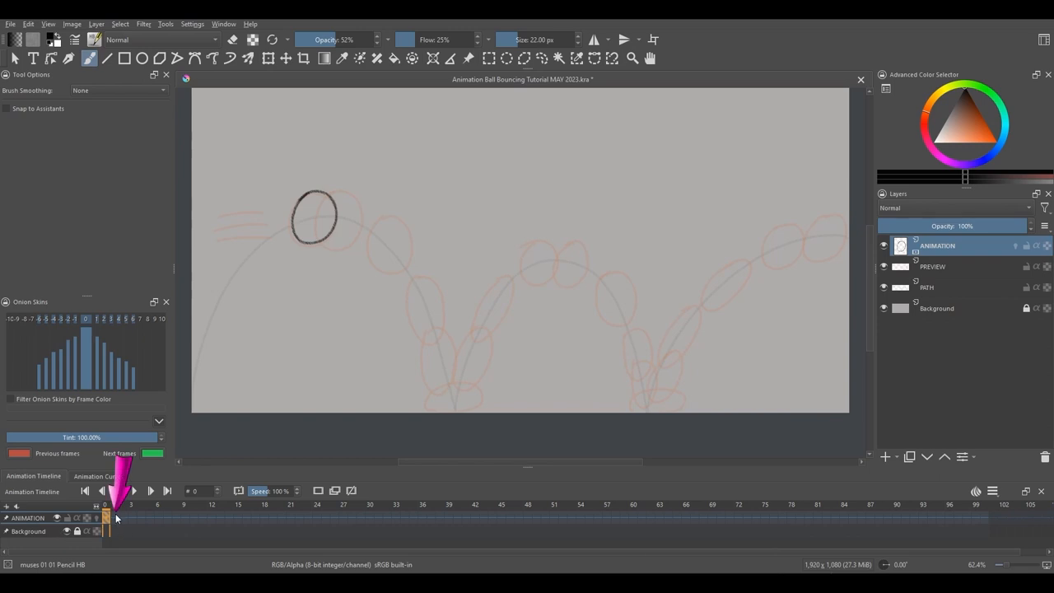
Step: Select frame 1 on the ANIMATION layer and bring up its frame options
left_click(149, 490)
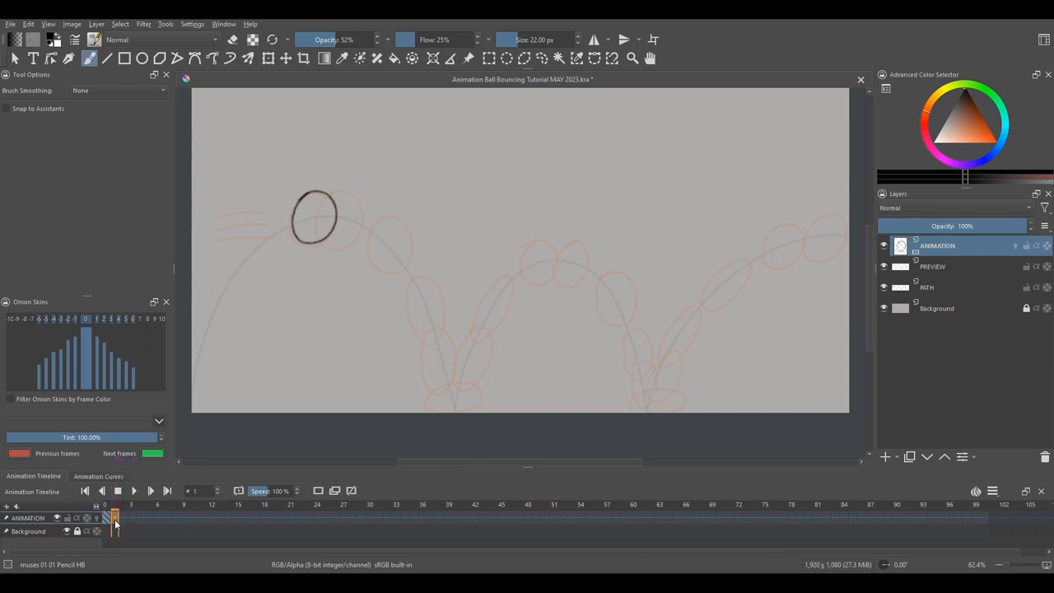
right_click(115, 524)
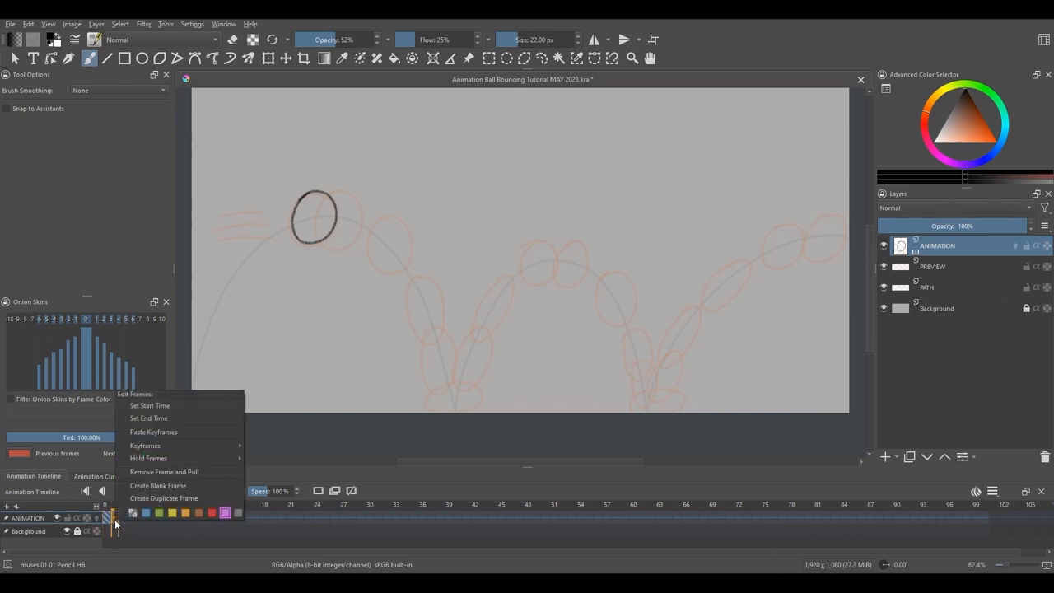
mouse_move(163, 498)
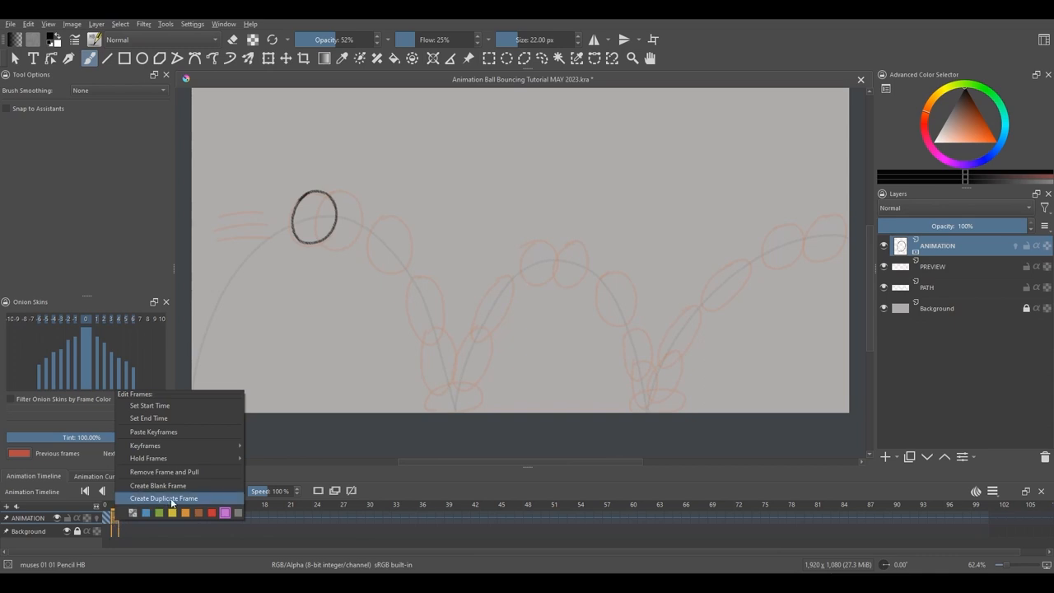
mouse_move(191, 502)
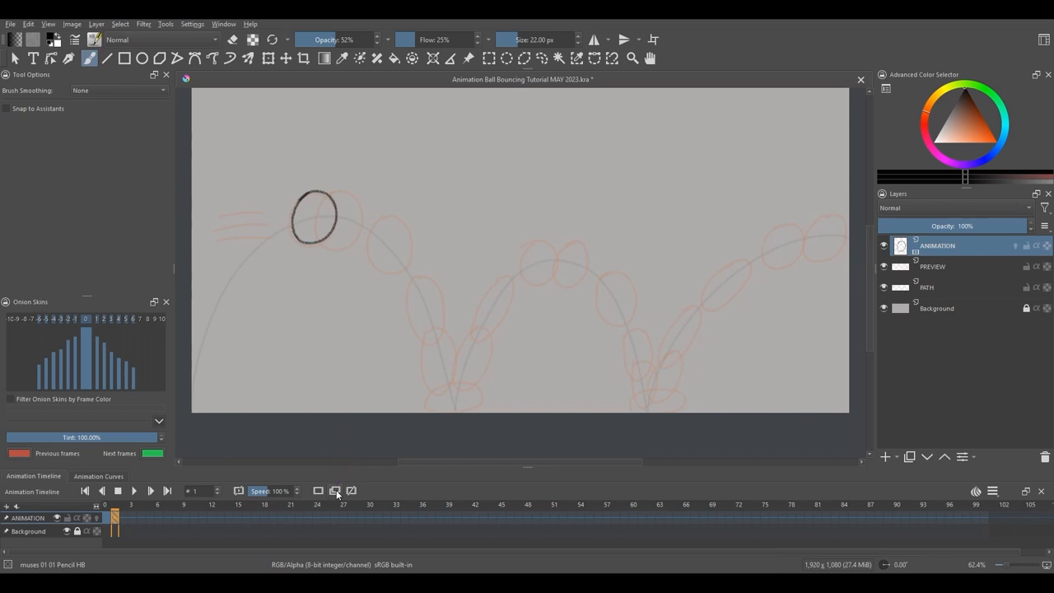
mouse_move(335, 491)
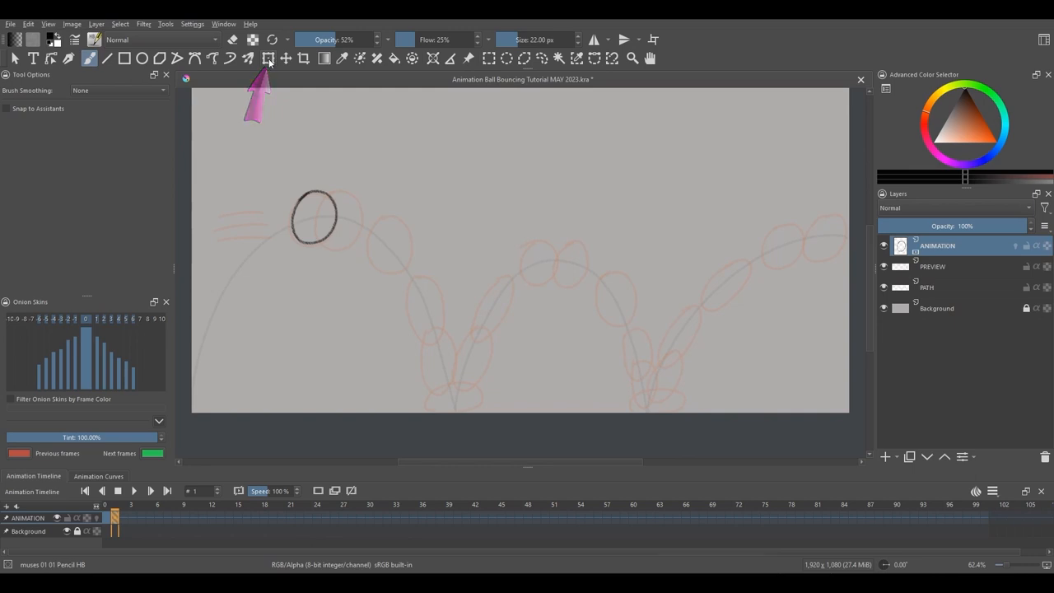
mouse_move(268, 57)
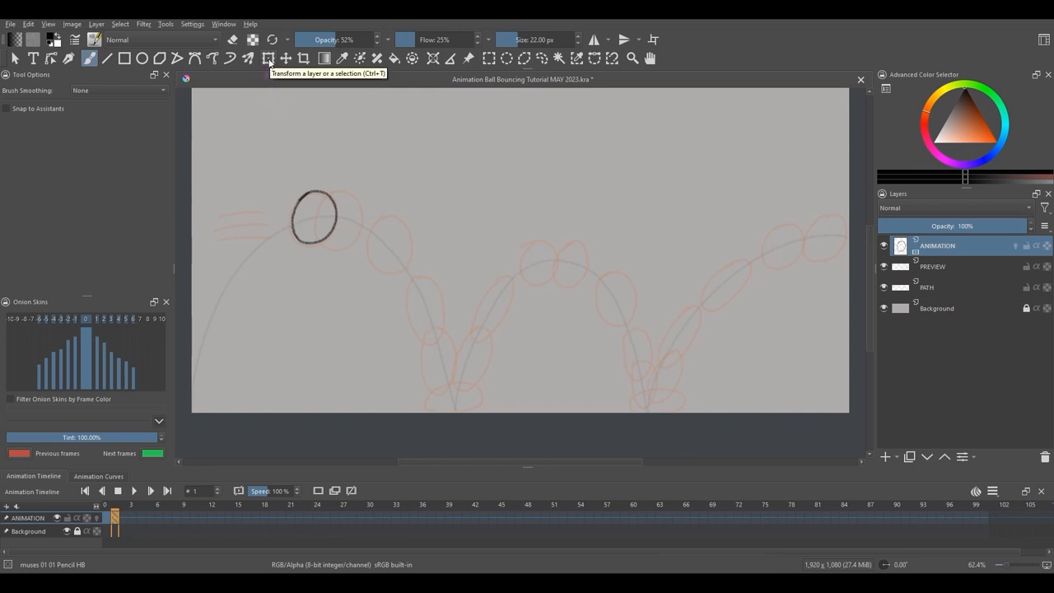
Step: Activate the Transform tool on frame 1's duplicated ball
left_click(268, 58)
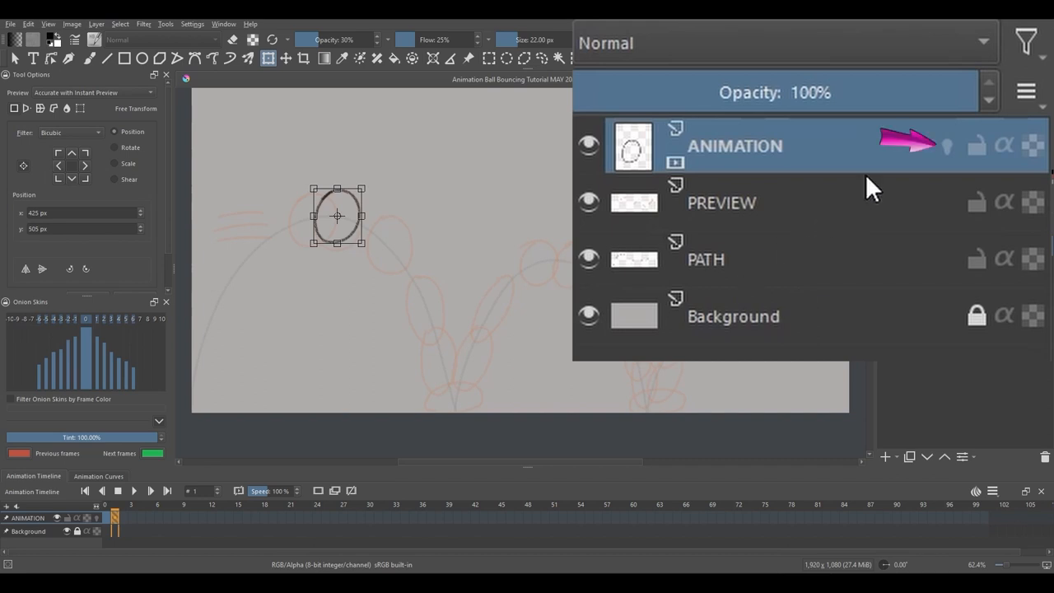
mouse_move(950, 161)
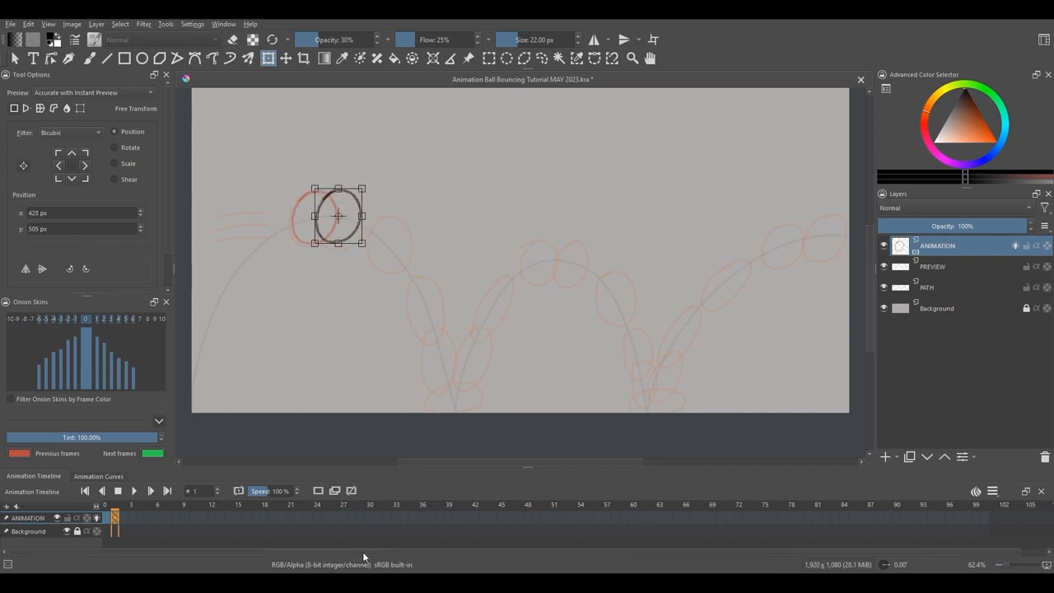
mouse_move(126, 518)
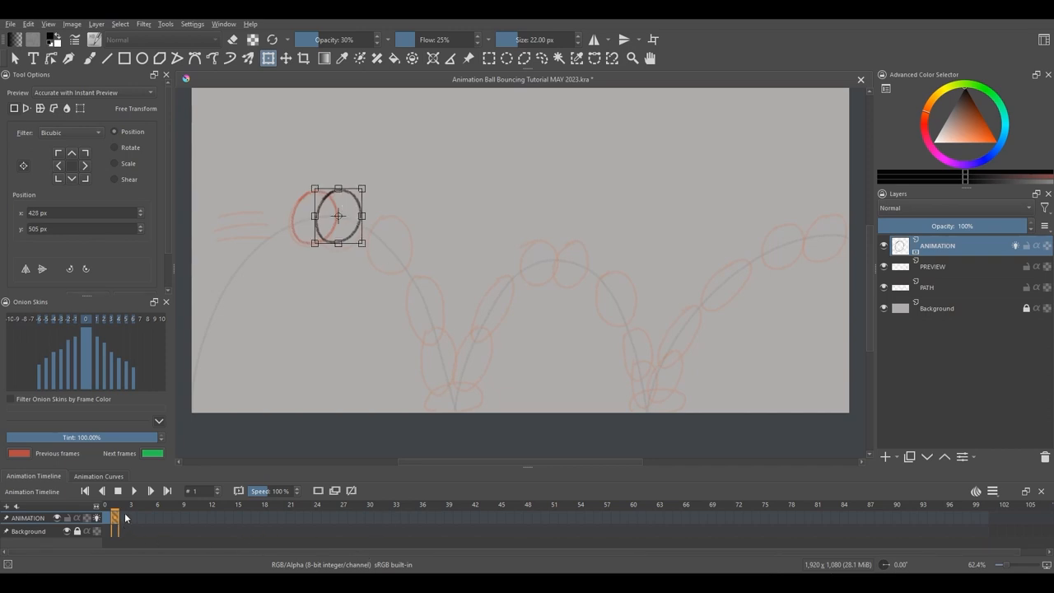
Step: On frame 2, move the ball down the arc and rotate-stretch it into an oval
left_click(124, 505)
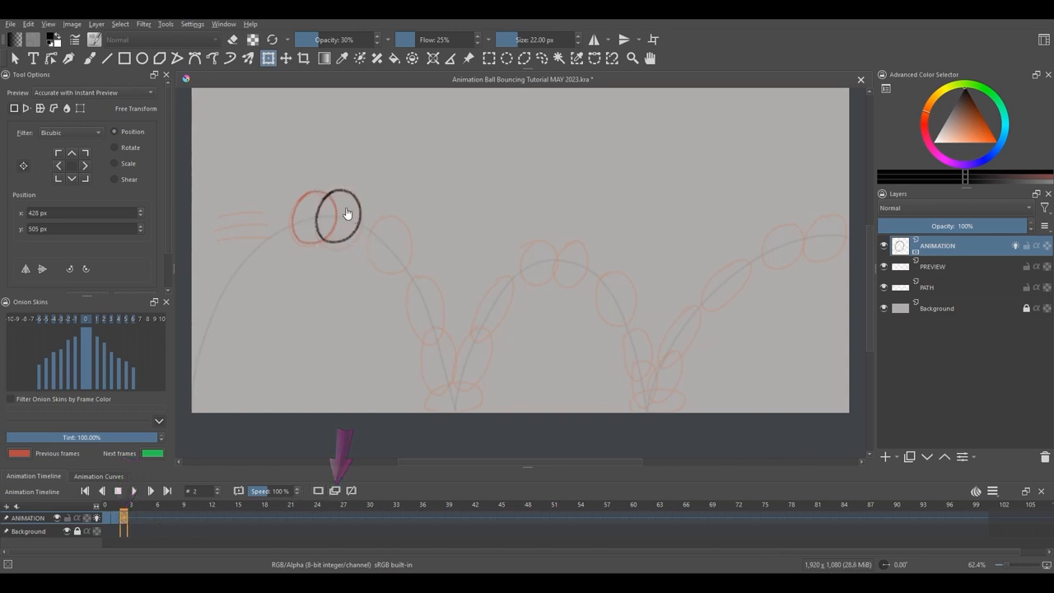
left_click_drag(329, 222, 354, 230)
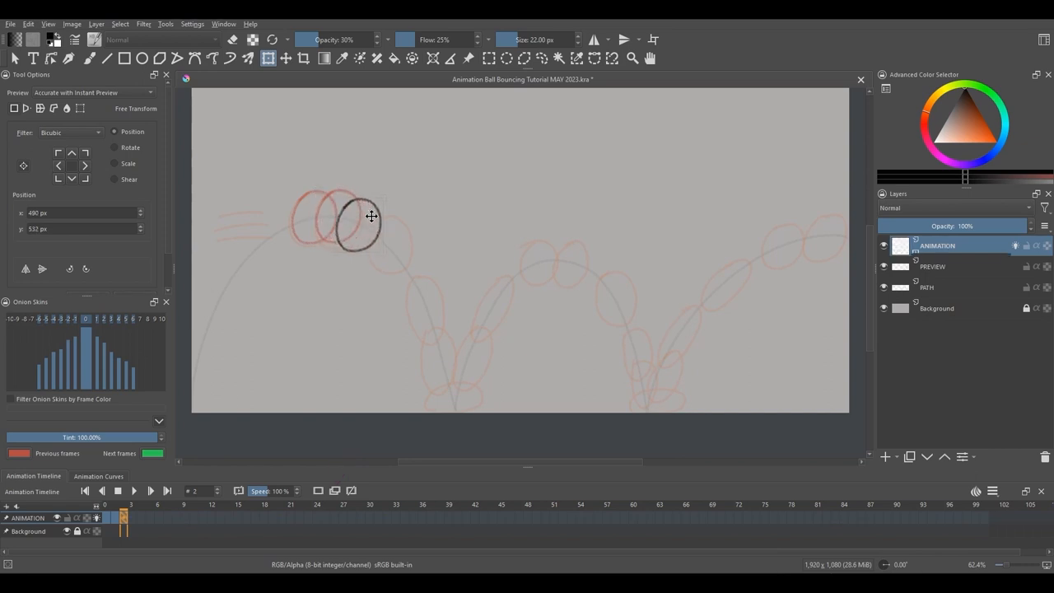
left_click_drag(355, 228, 388, 241)
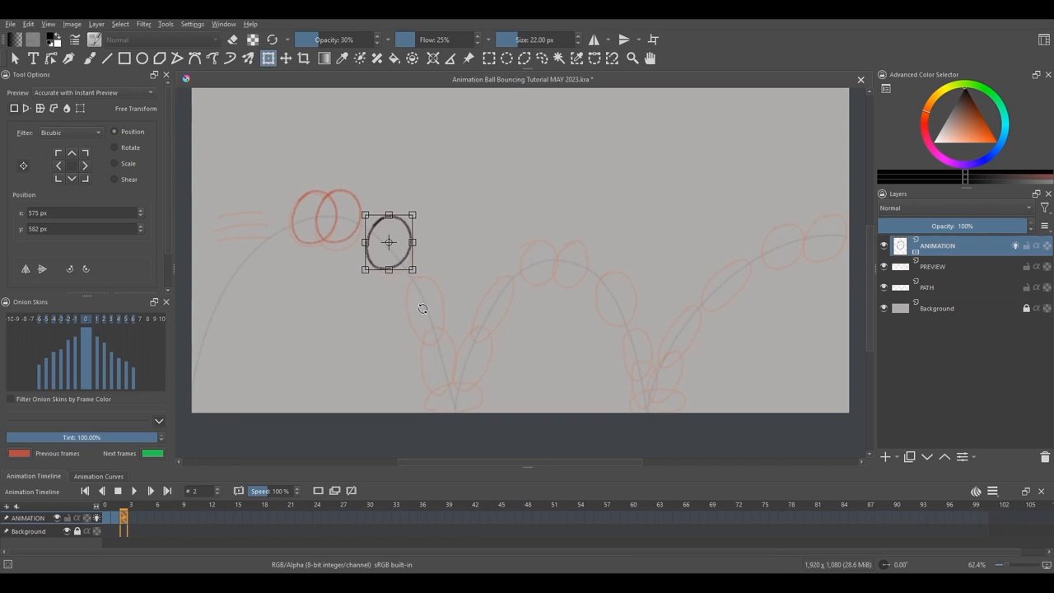
mouse_move(461, 209)
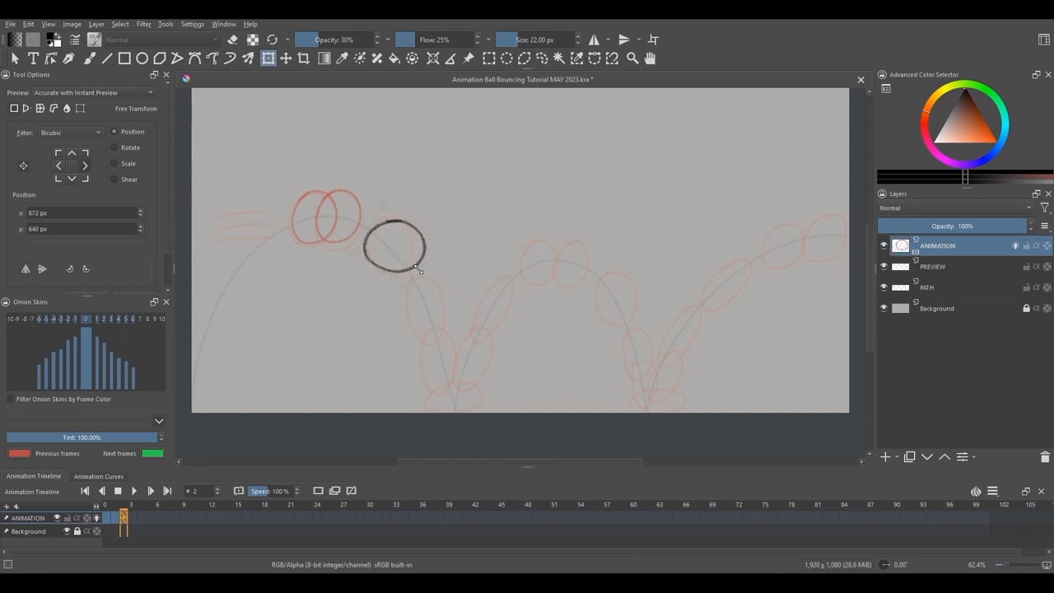
left_click_drag(403, 247, 412, 251)
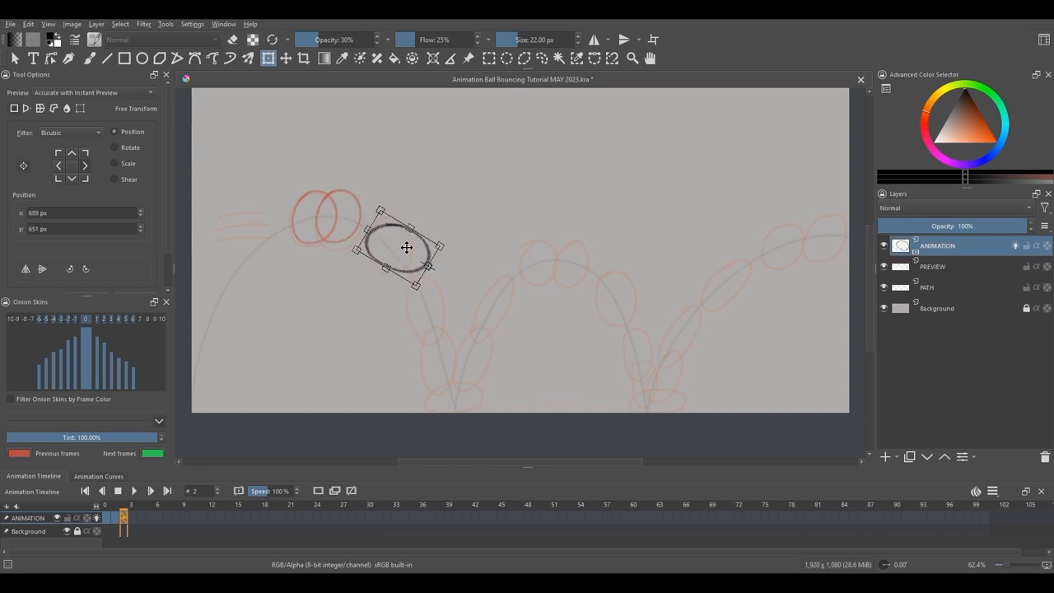
left_click_drag(406, 248, 391, 243)
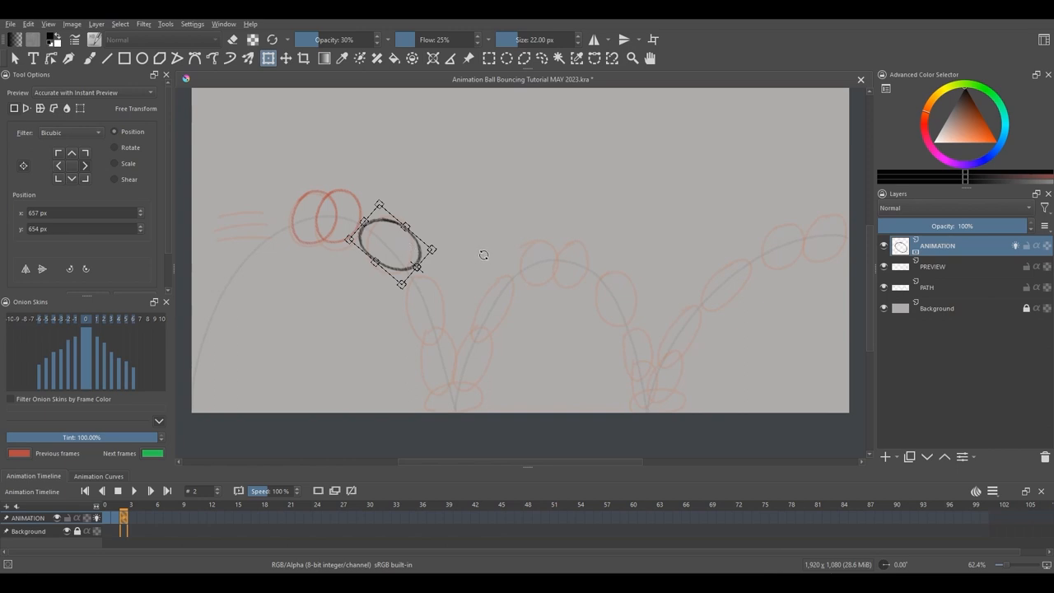
left_click(132, 517)
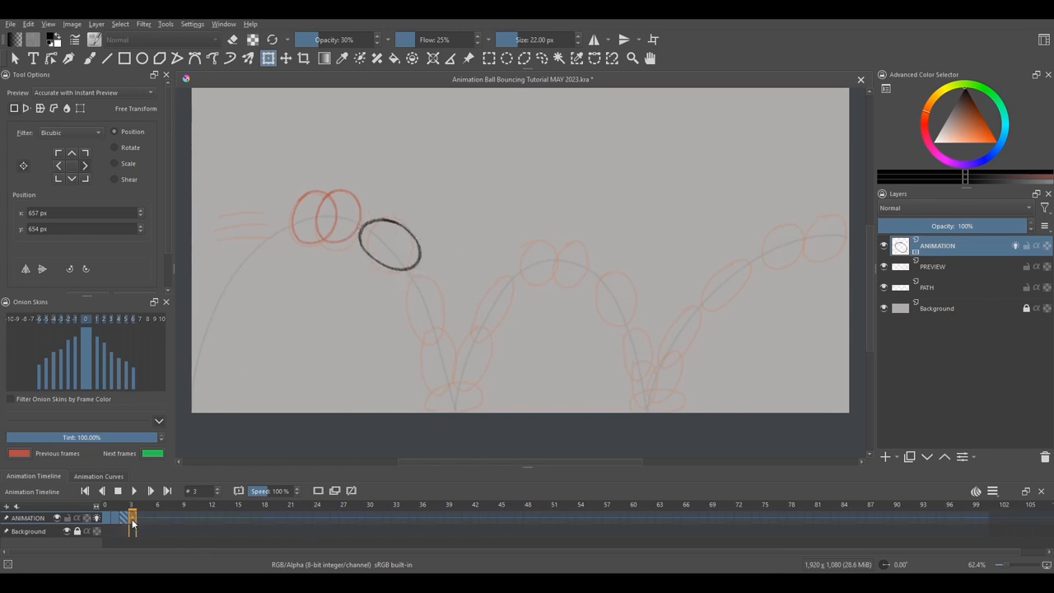
left_click_drag(391, 247, 403, 276)
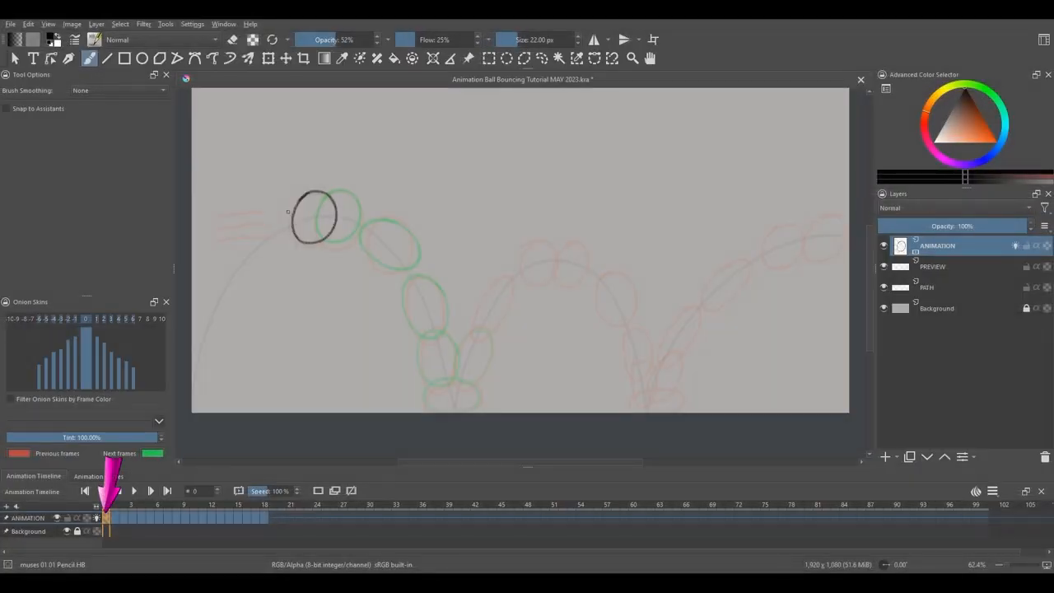
Step: On frame 0, draw three short speed-line strokes trailing behind the ball
left_click(133, 490)
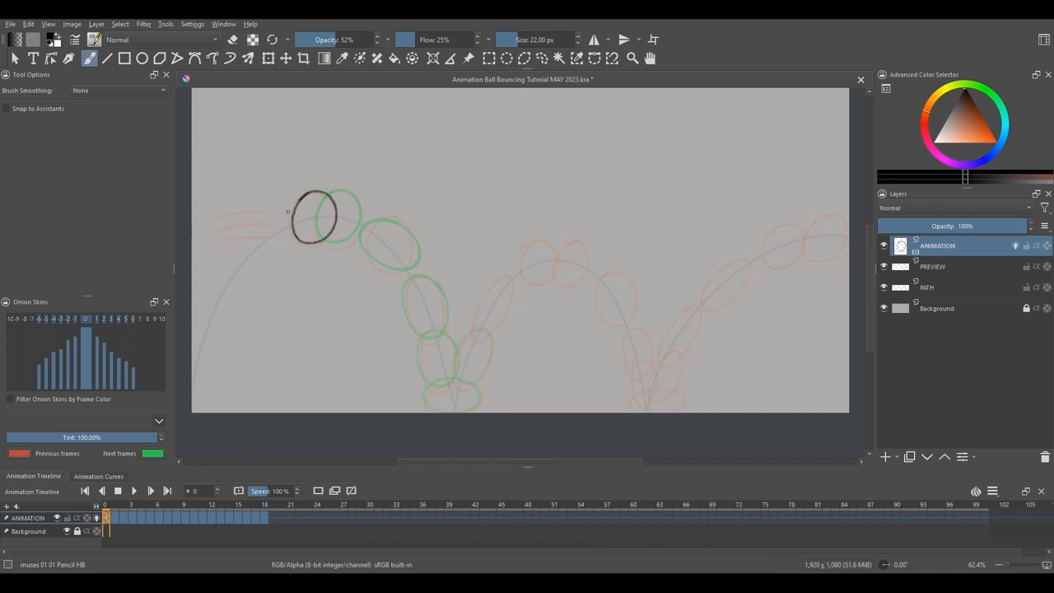
left_click_drag(284, 205, 210, 201)
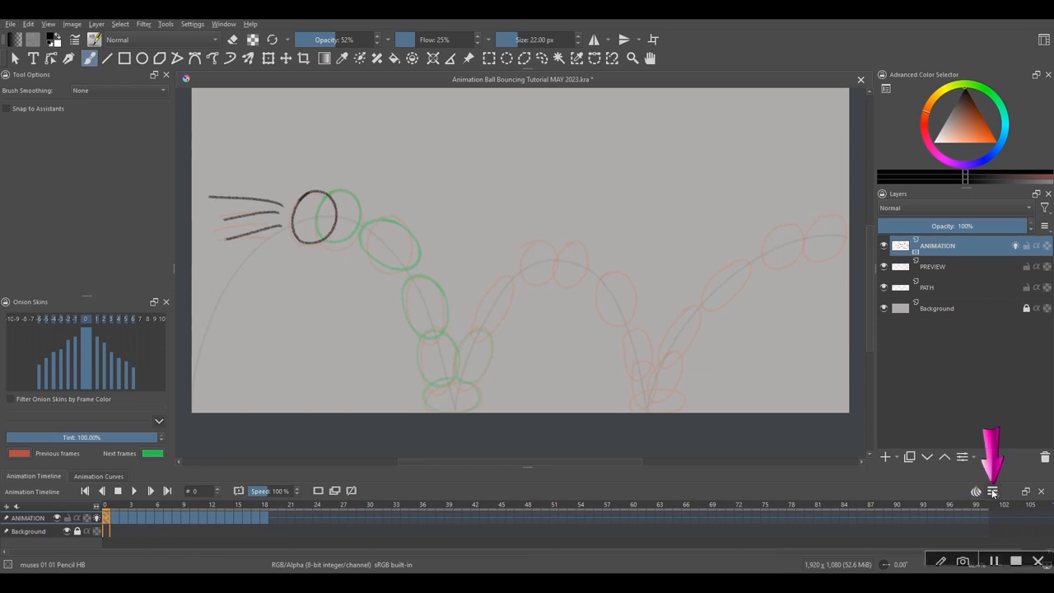
Step: Edit the Clip End value in the playback range settings and play the animation
left_click(992, 491)
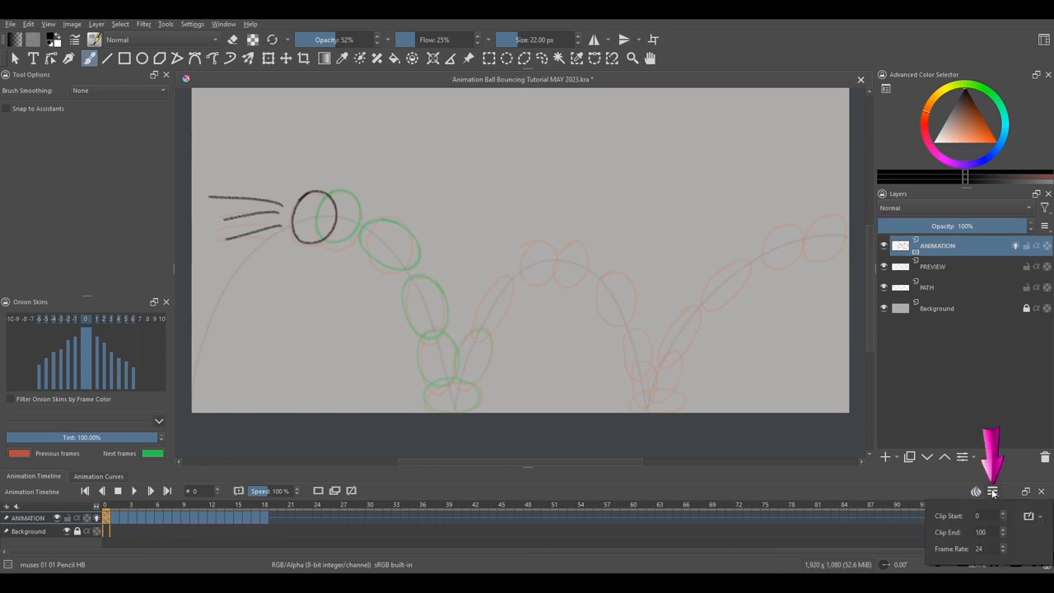
left_click(992, 491)
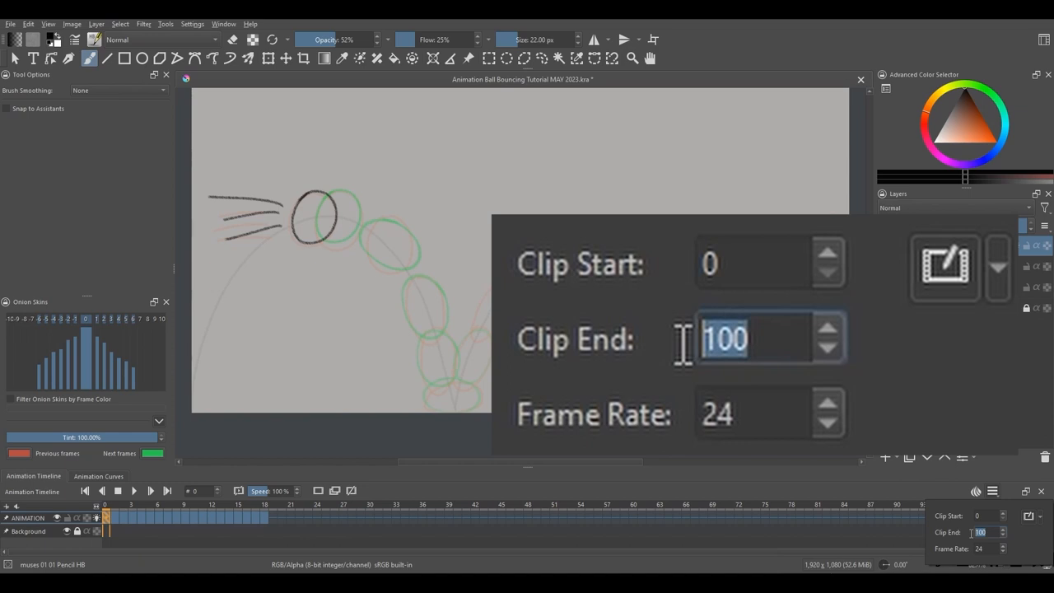
type("1")
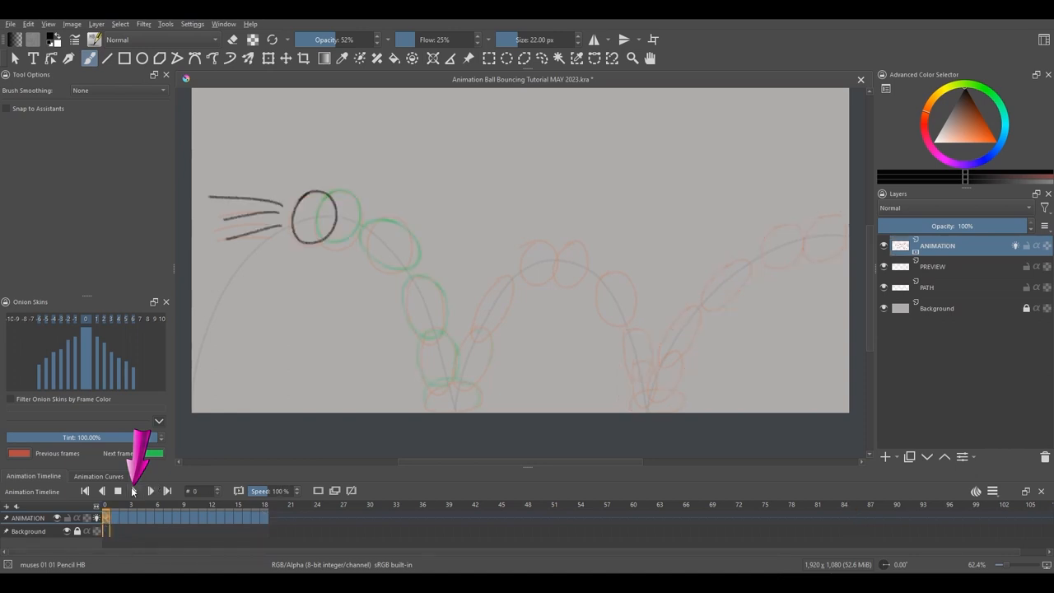
left_click(150, 490)
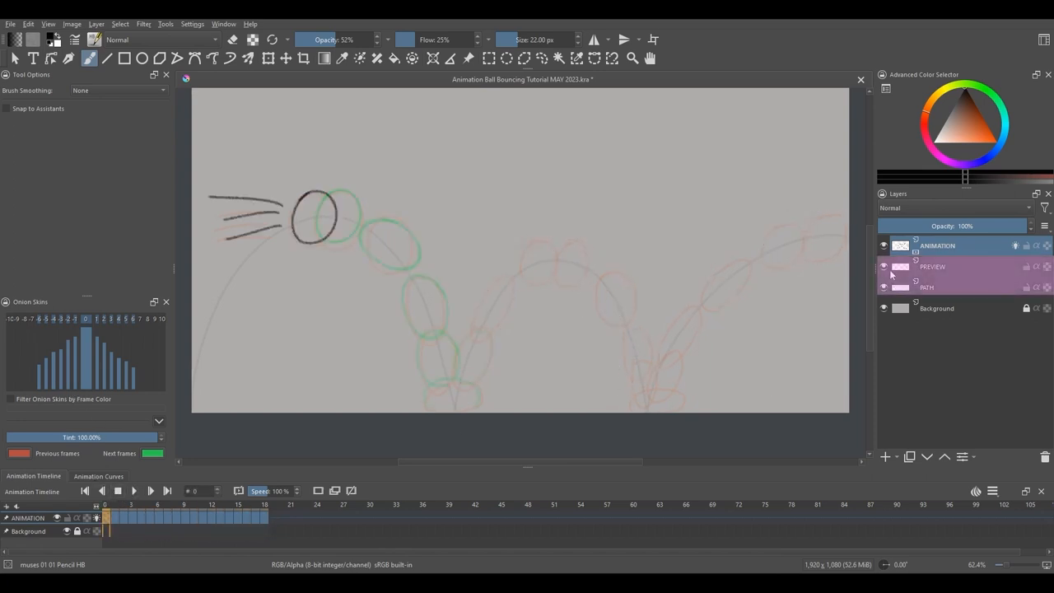
Step: Hide the PREVIEW and PATH layers, then shift-select timeline frames through frame 18
left_click(882, 267)
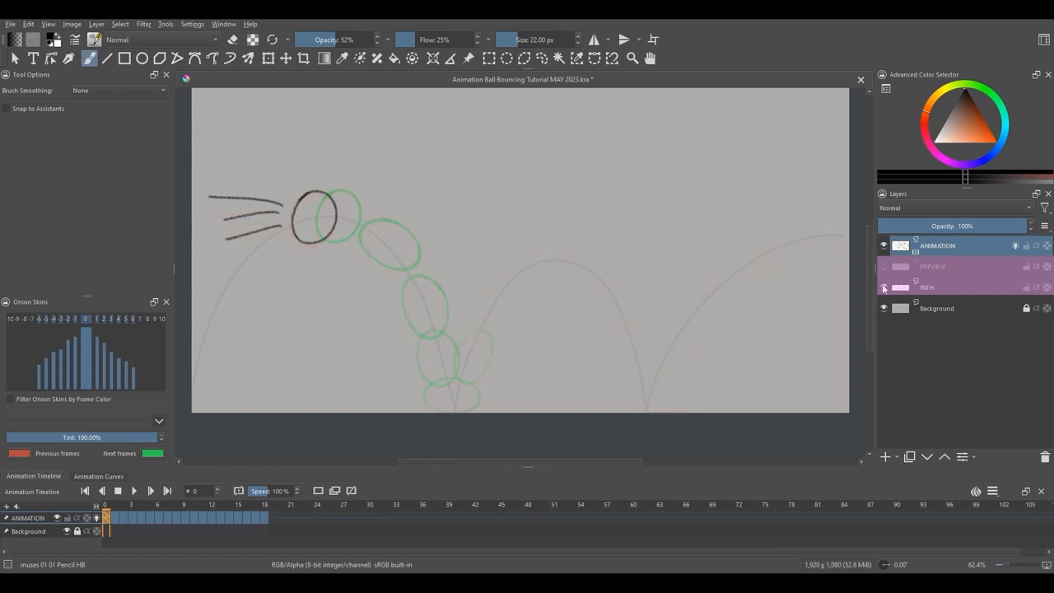
left_click(884, 288)
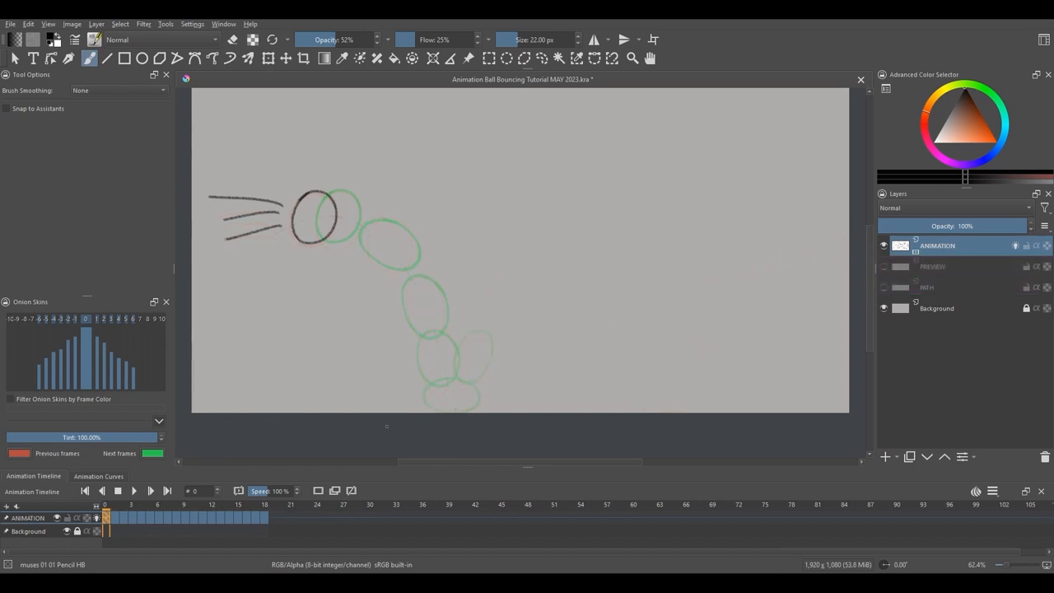
key("shift")
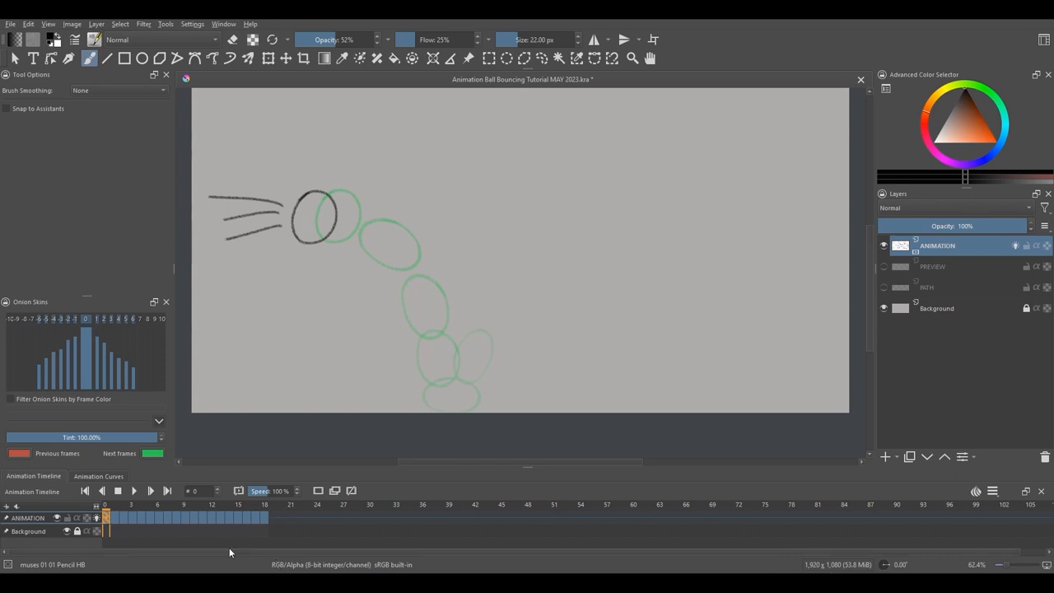
left_click(264, 517)
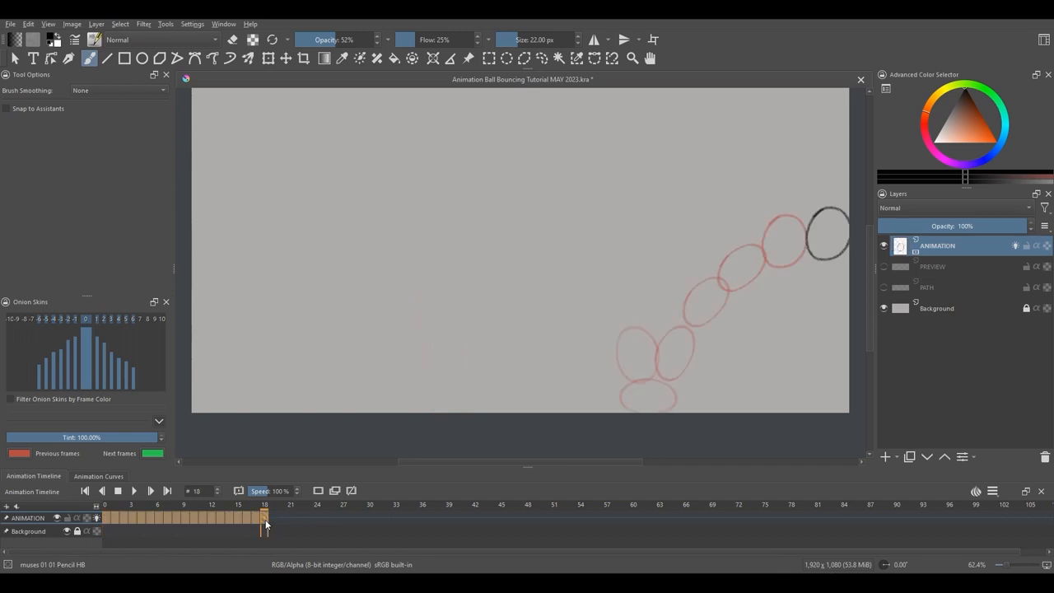
Step: Insert 2 hold frames after each selected drawing, extending the timeline to frame 54
right_click(263, 524)
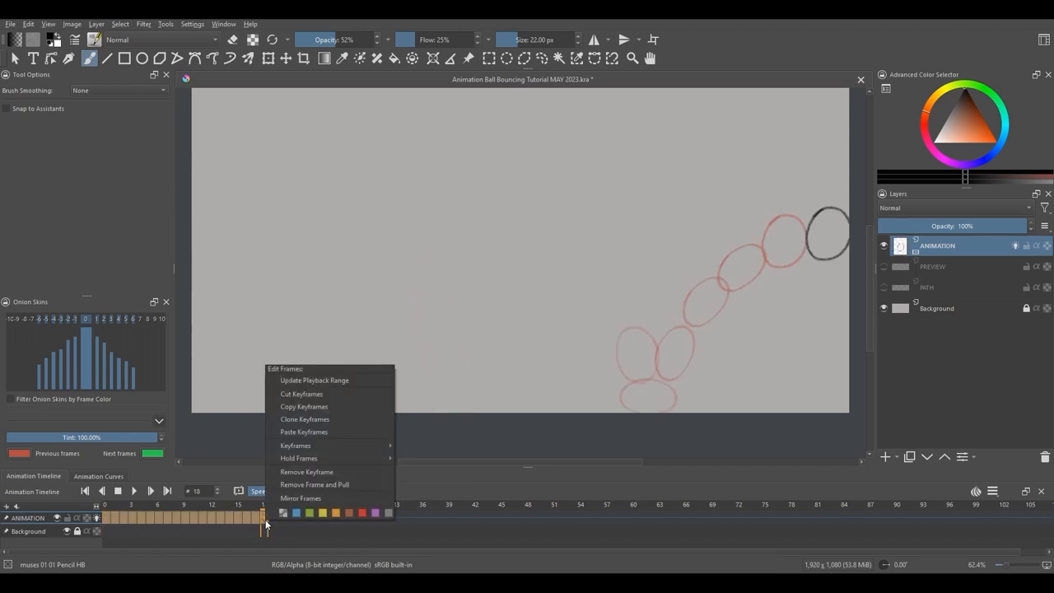
mouse_move(299, 458)
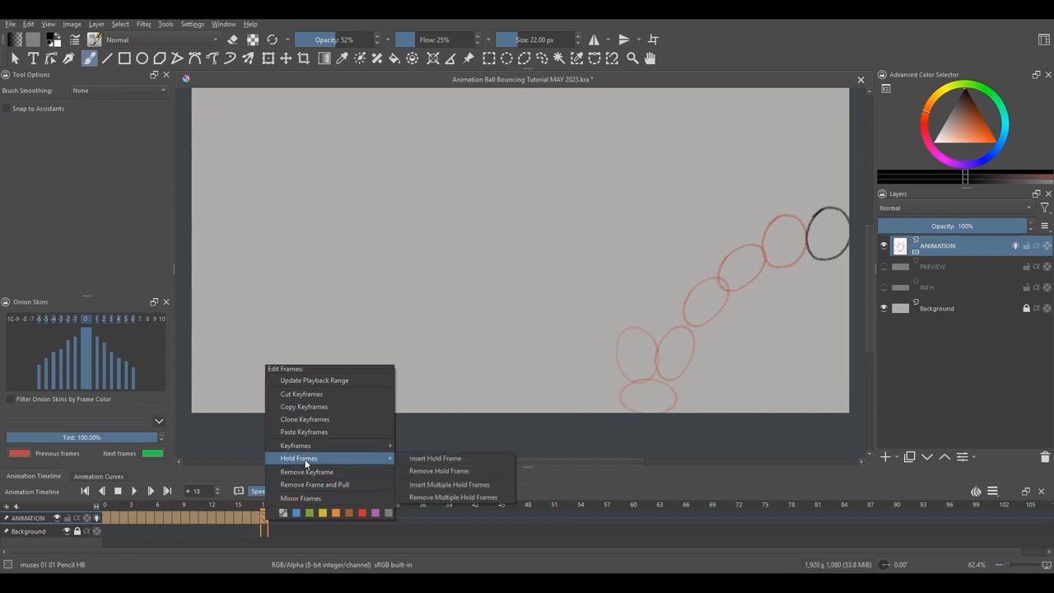
mouse_move(448, 484)
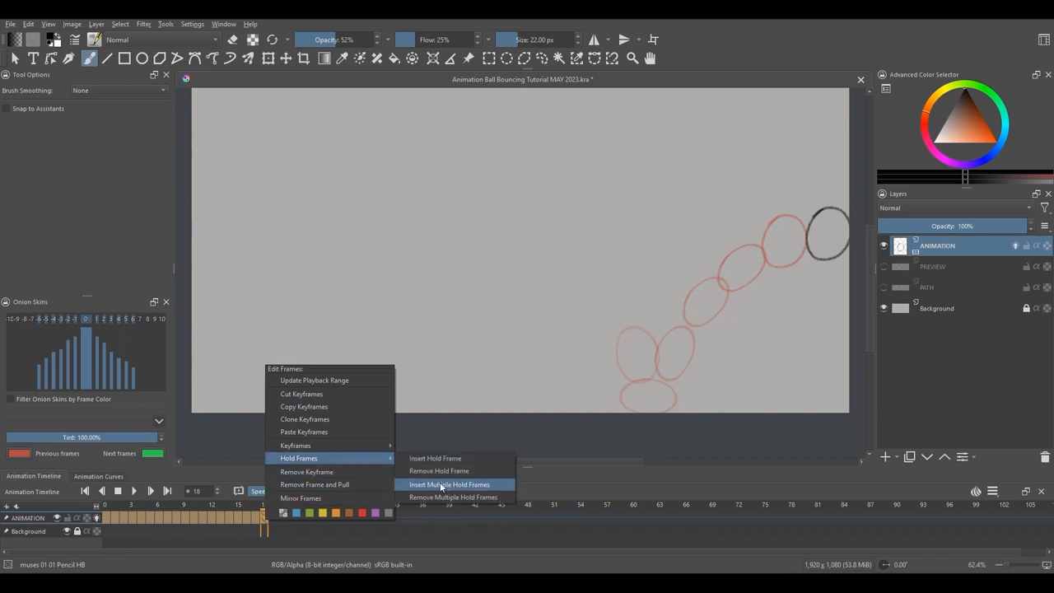
left_click(449, 484)
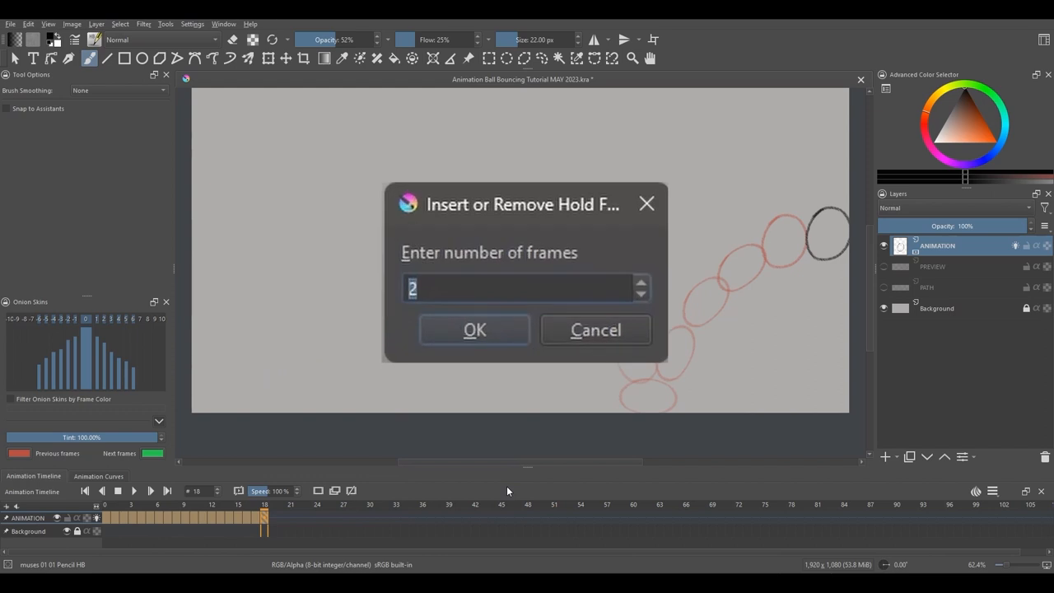
left_click(474, 329)
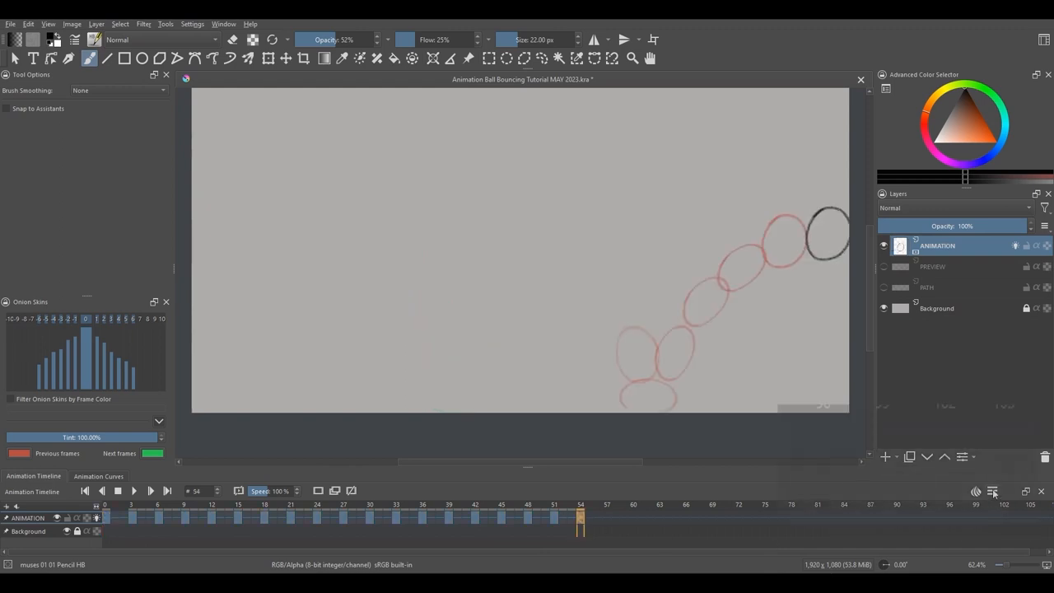
Step: Play the stretched animation from frame 0 through frame 54
left_click(992, 491)
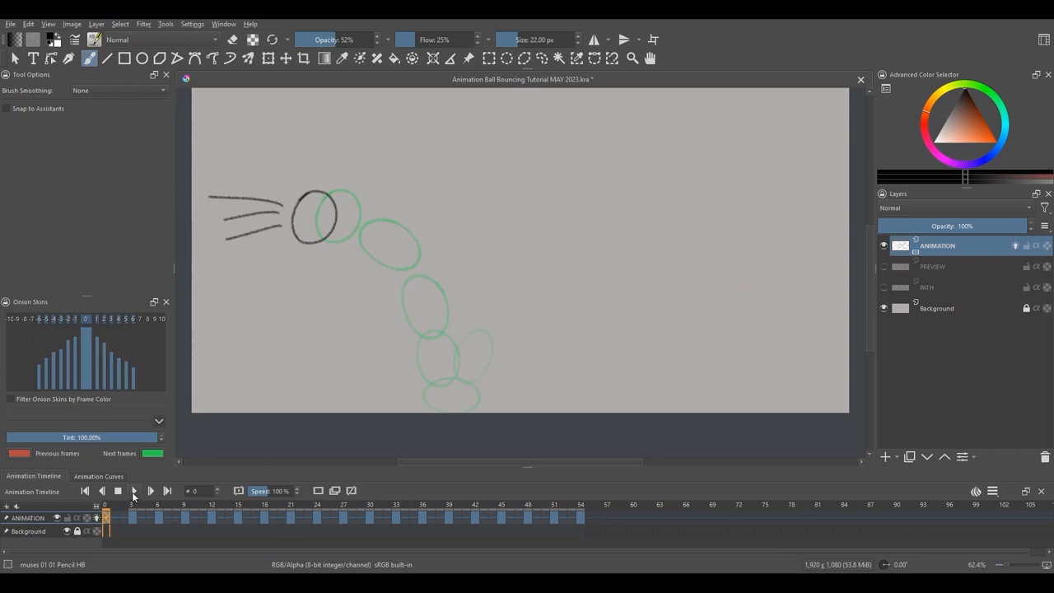
left_click(150, 490)
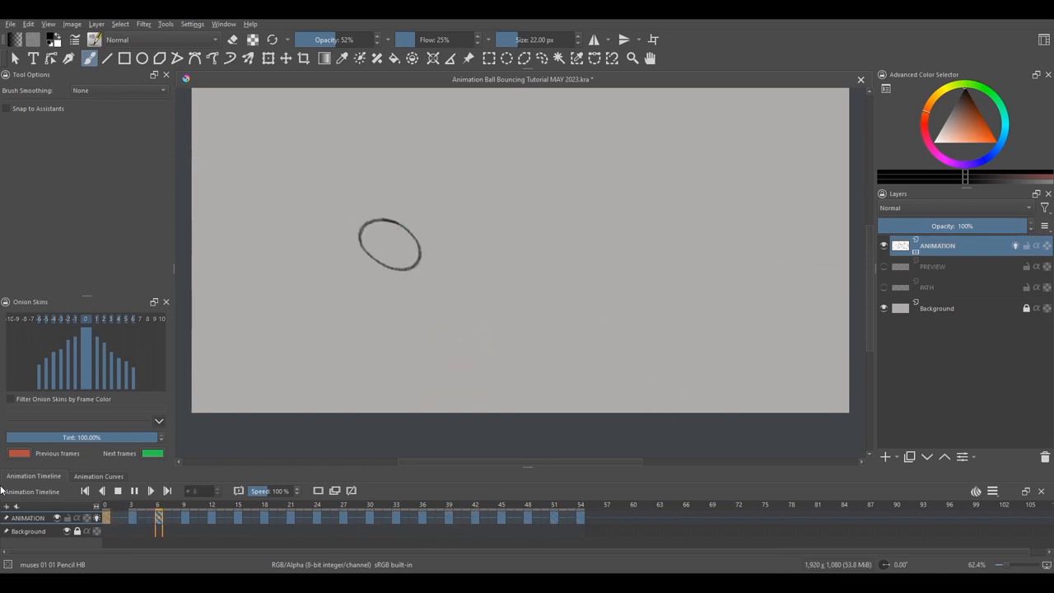
left_click(580, 504)
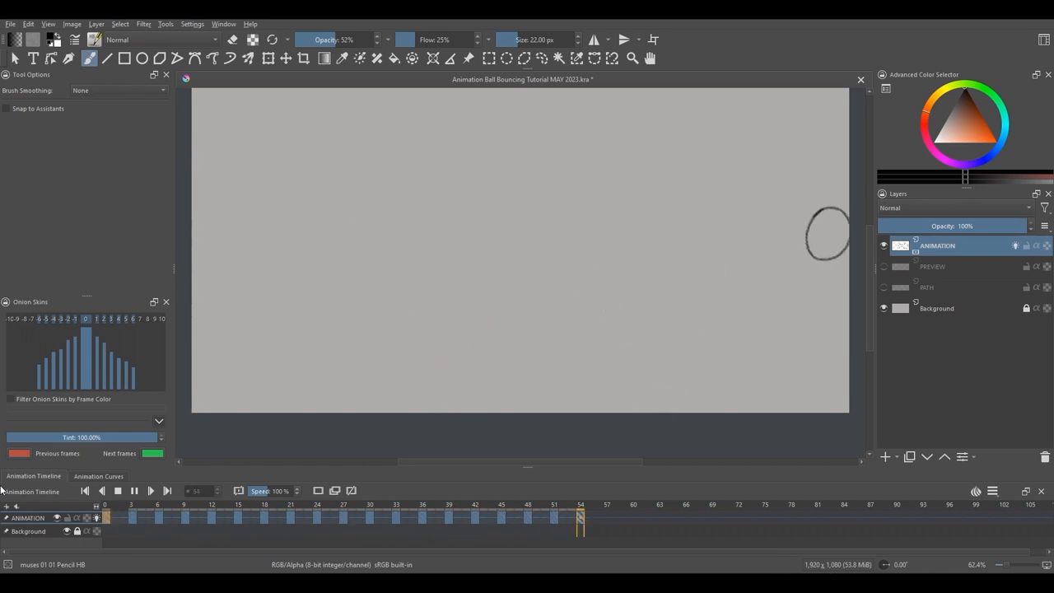